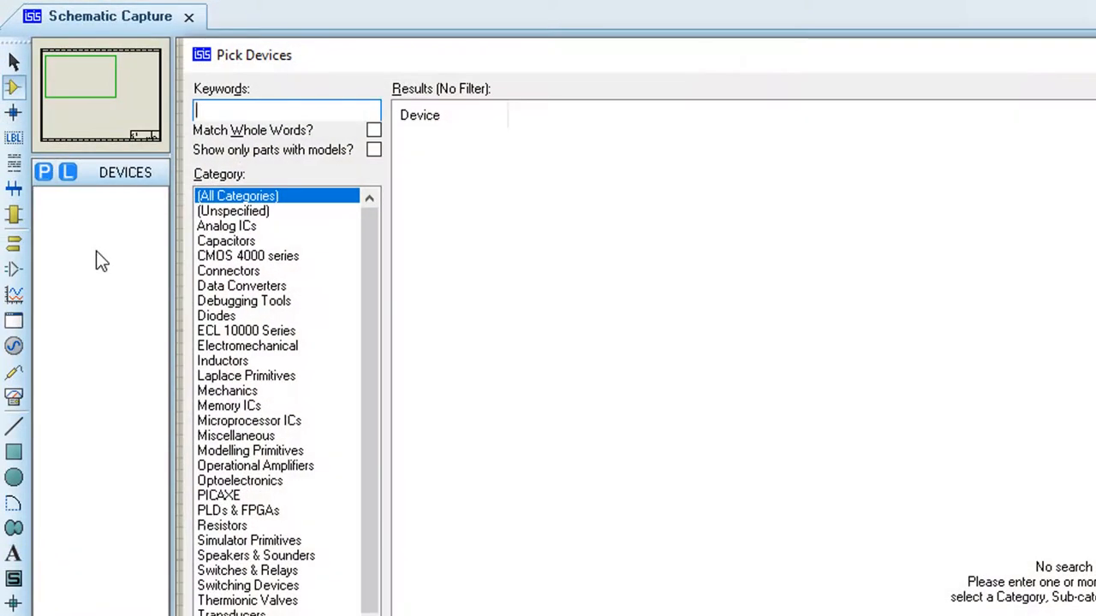
# - Enter 'and' as the Pick Devices keyword to find the 74LS08 AND gate
pyautogui.write('and')
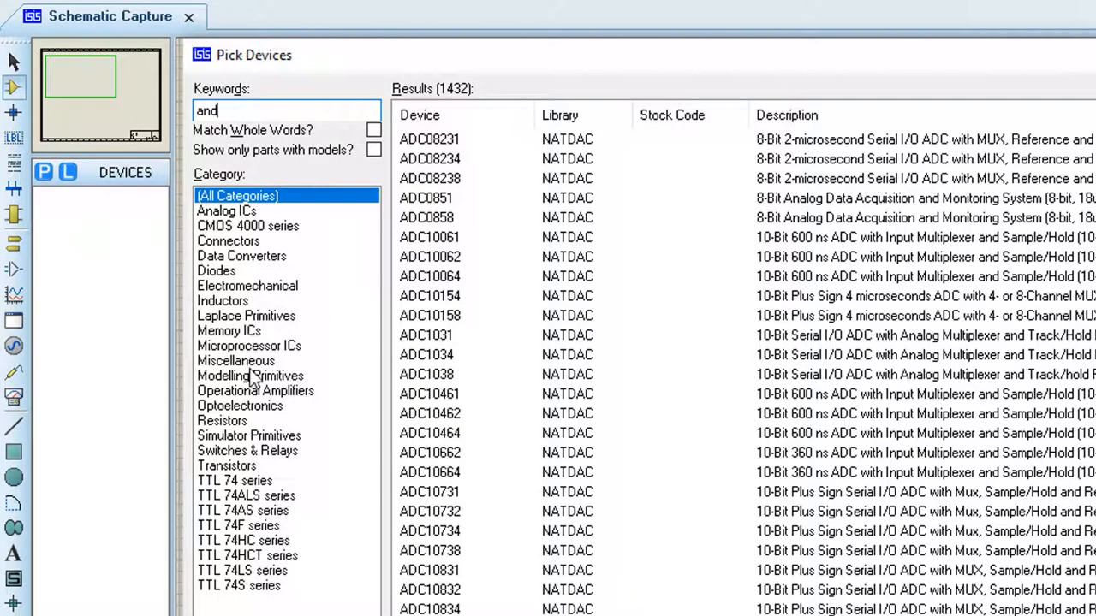
pyautogui.moveTo(274, 565)
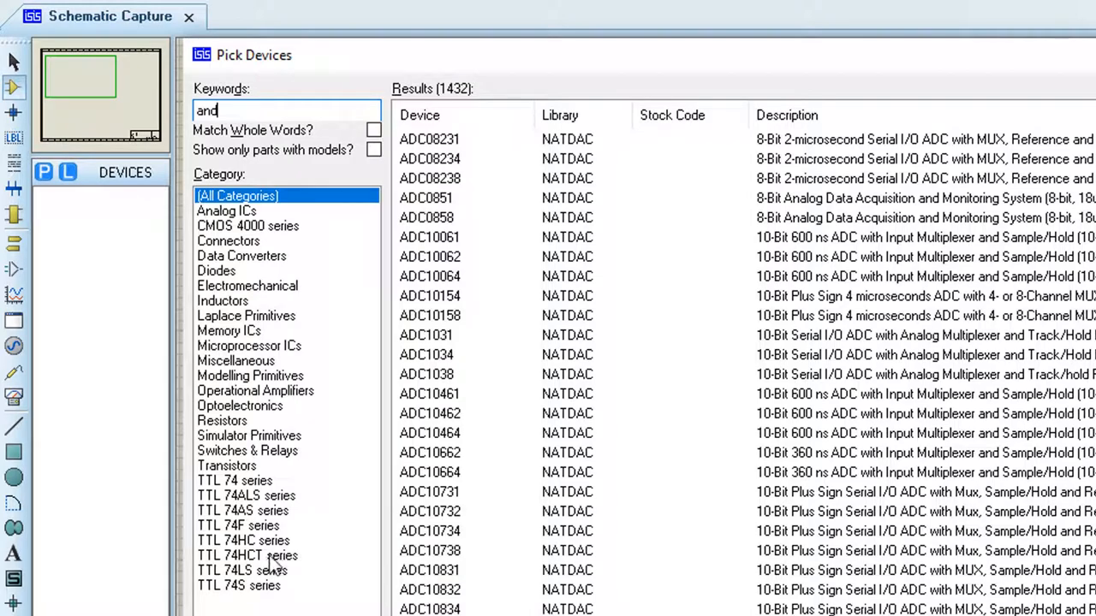
pyautogui.moveTo(252, 575)
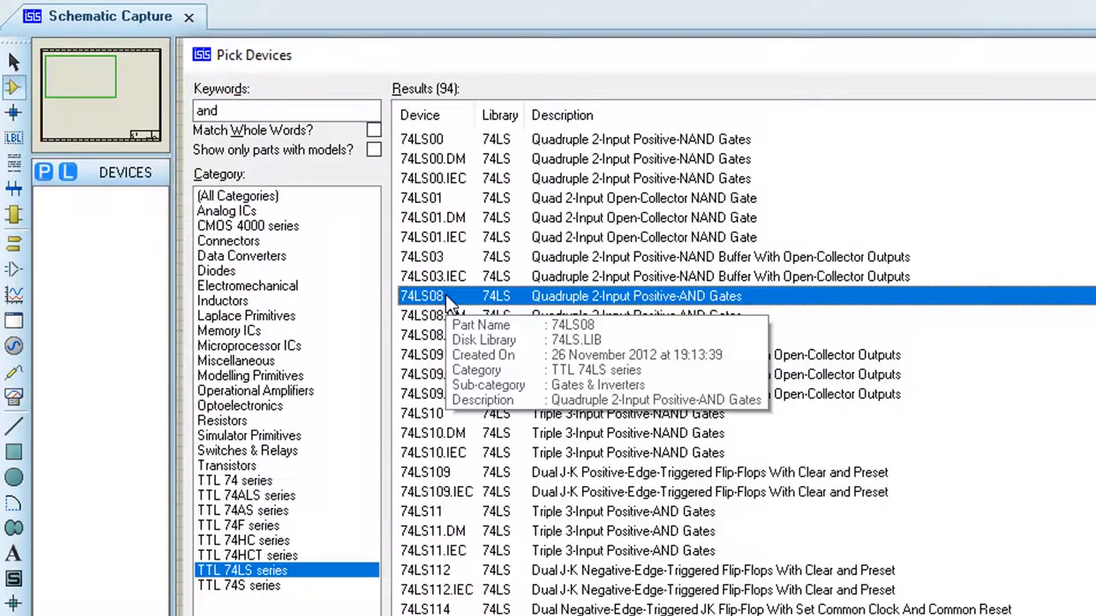
pyautogui.moveTo(788, 308)
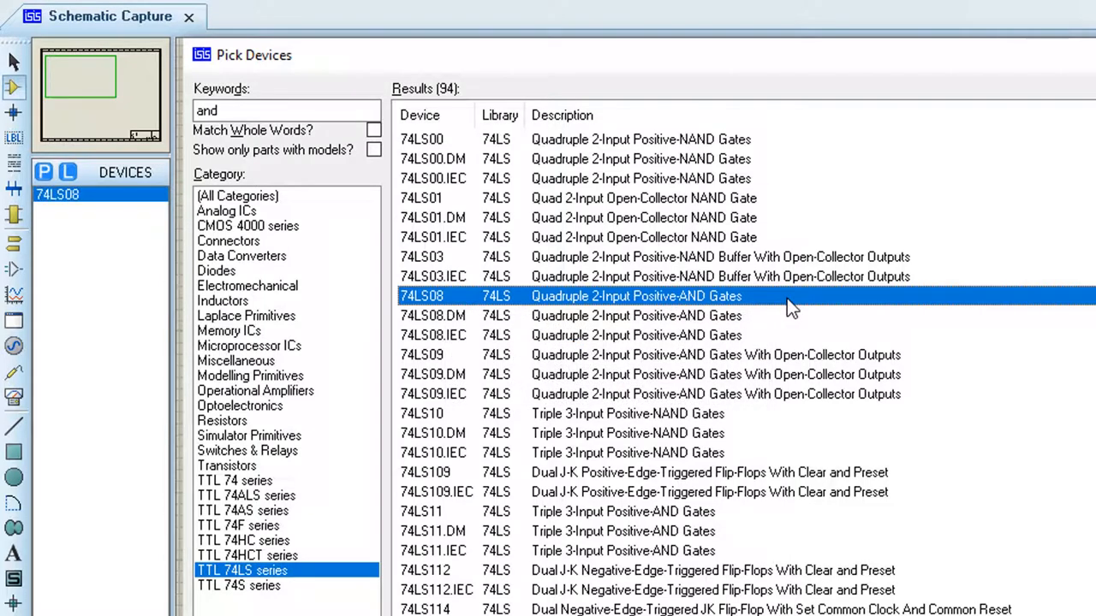
pyautogui.moveTo(306, 173)
pyautogui.write('le')
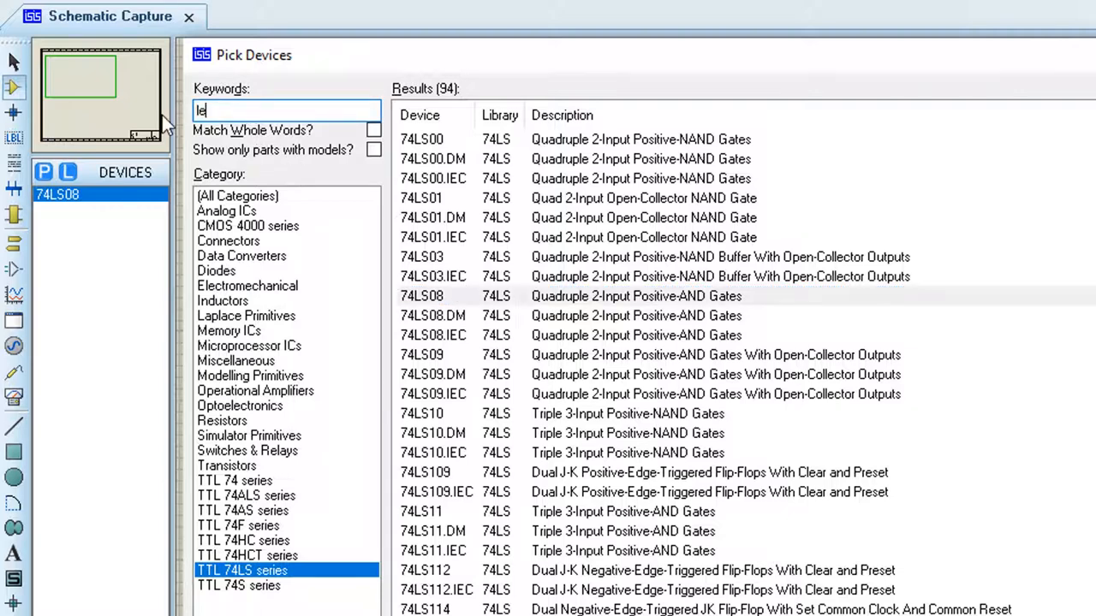
# - Search the device library for 'led' and scroll through the matching parts
pyautogui.write('d')
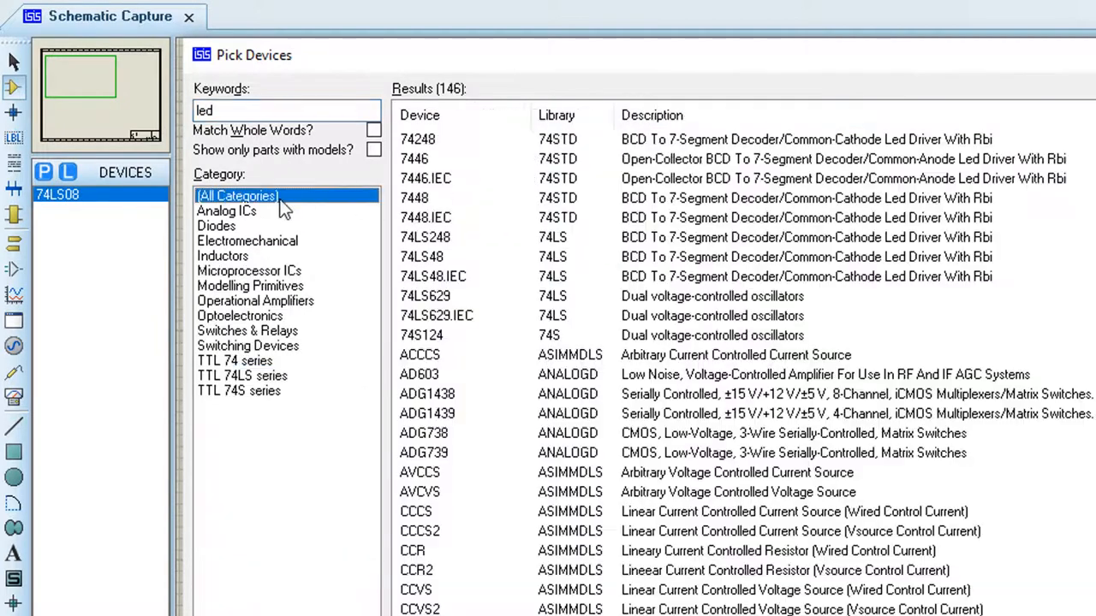
pyautogui.scroll(-3)
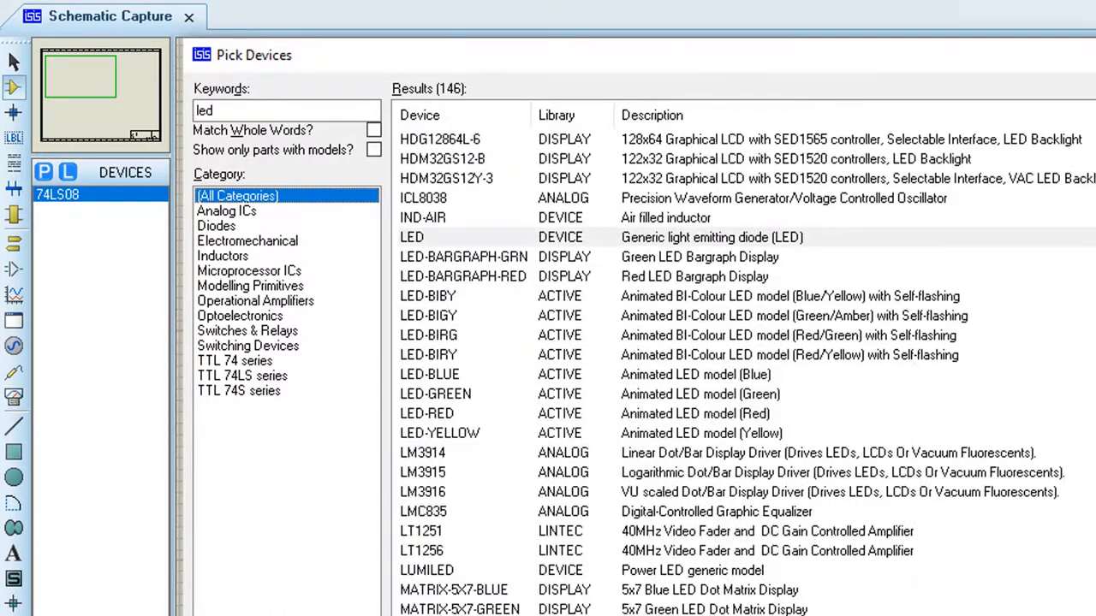
pyautogui.moveTo(454, 394)
pyautogui.write('res')
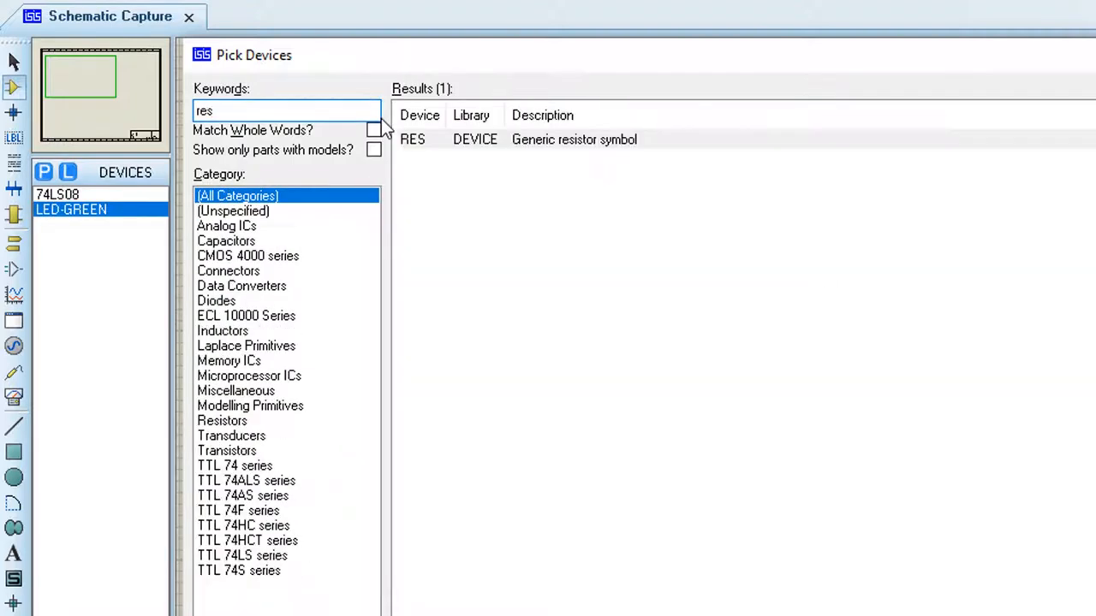
pyautogui.moveTo(612, 152)
pyautogui.write('logicstate')
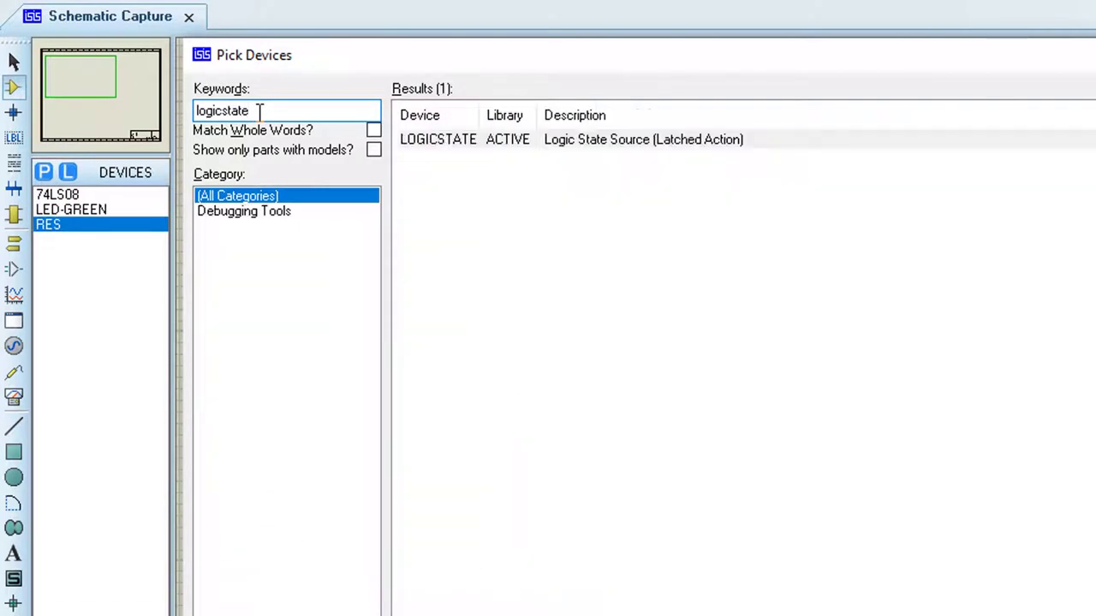
pyautogui.moveTo(781, 197)
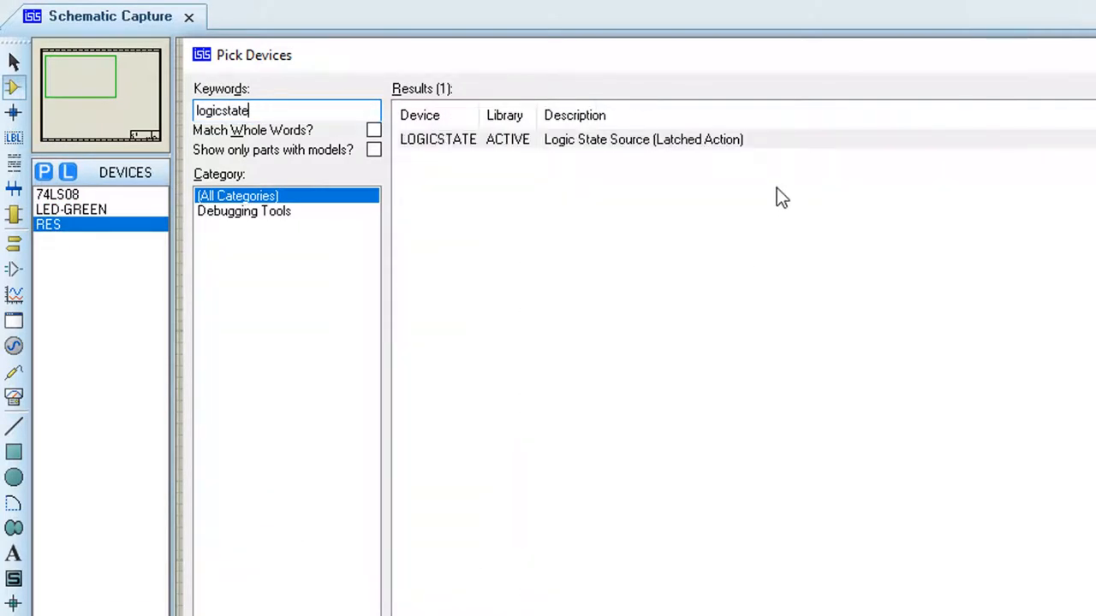
pyautogui.moveTo(781, 150)
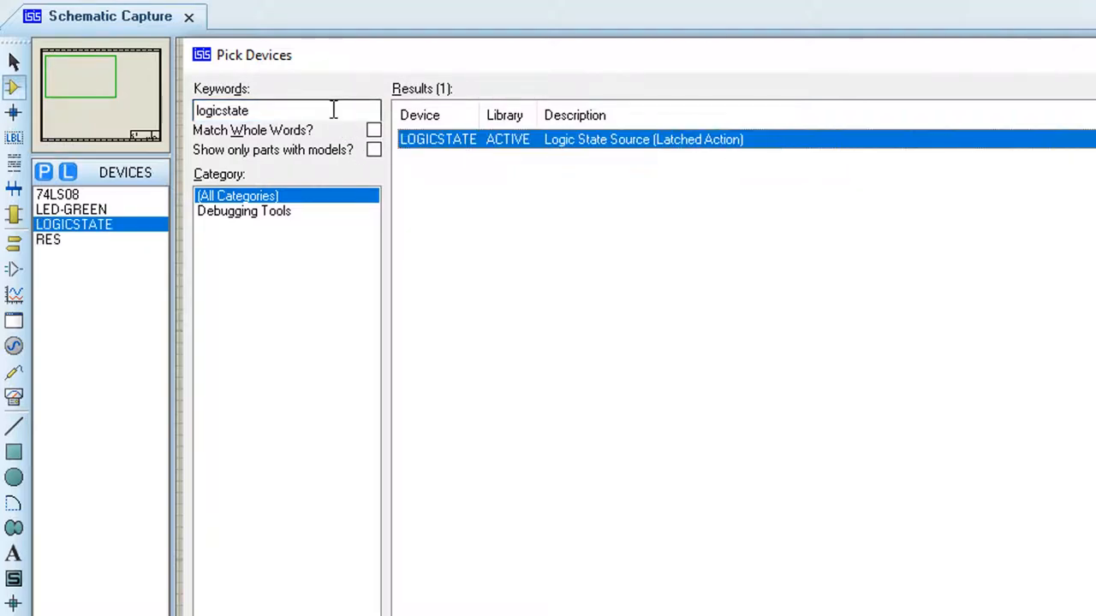
# - Replace the keyword with 'probe' and add LOGICPROBE (BIG) to the device list
pyautogui.tripleClick(274, 110)
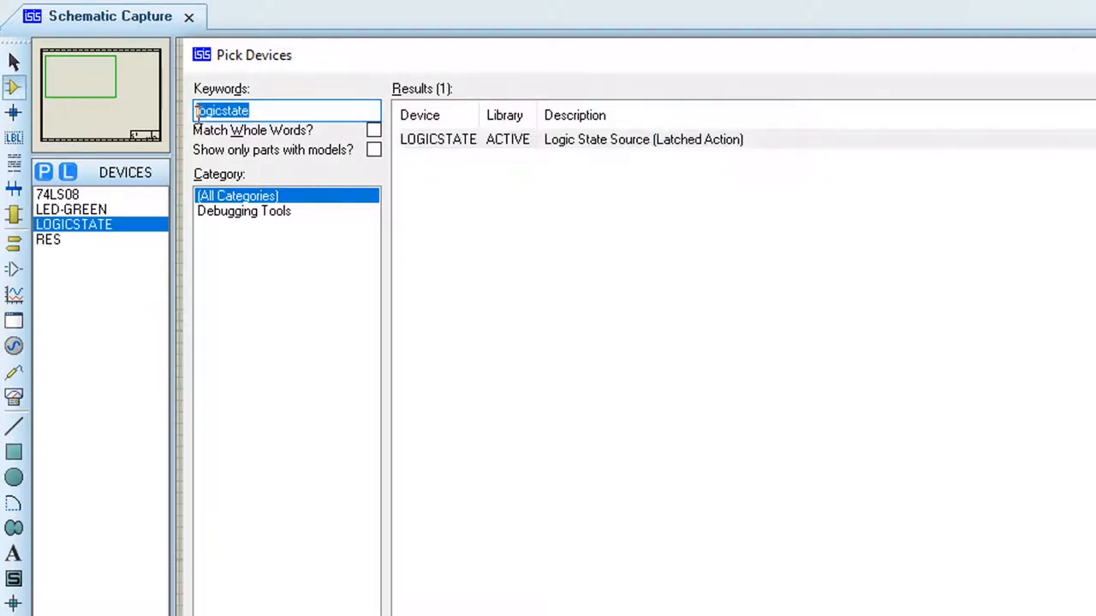
pyautogui.write('probe')
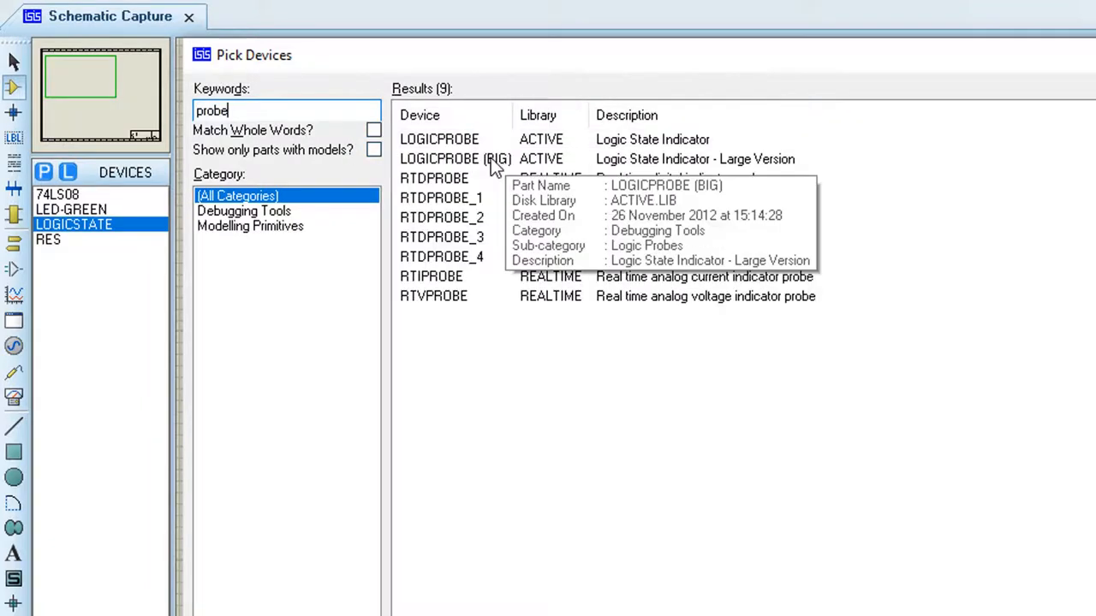
pyautogui.click(456, 158)
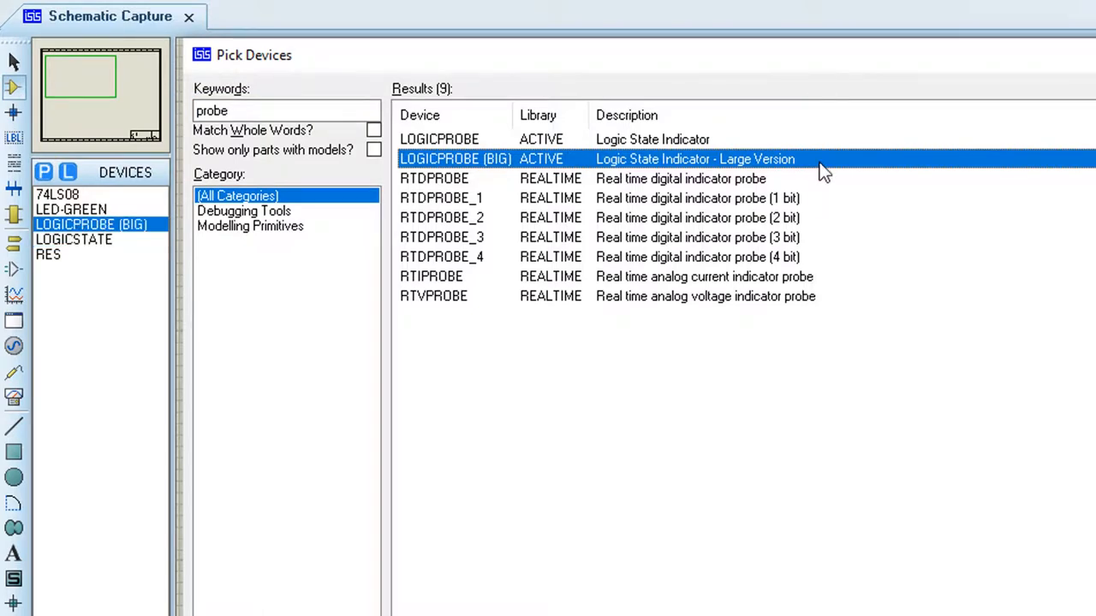
pyautogui.doubleClick(455, 158)
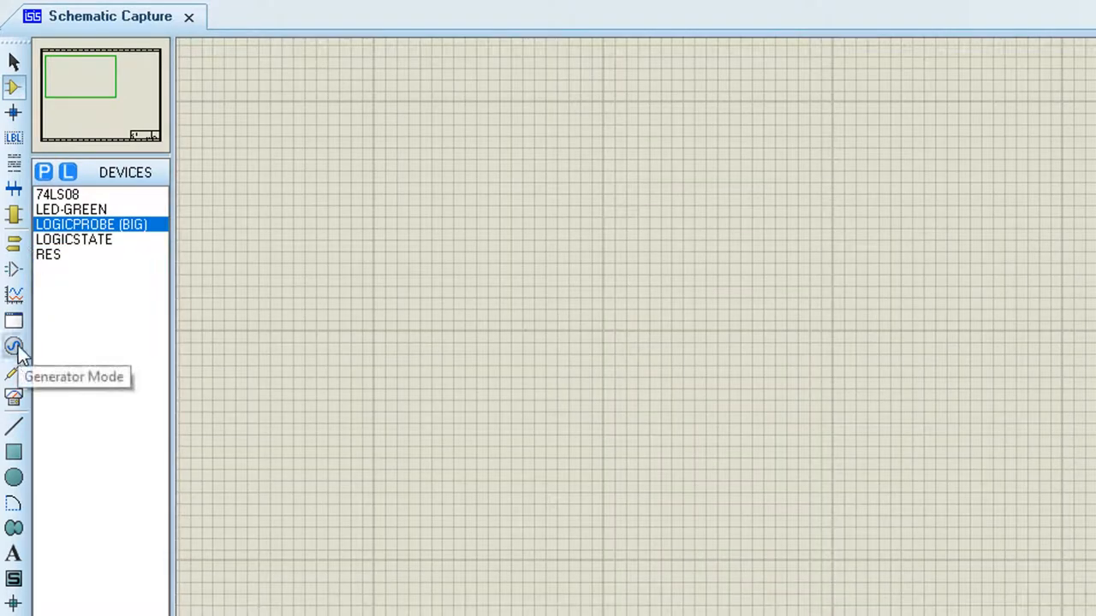
# - Place a DCLOCK generator at the upper left and confirm its properties
pyautogui.click(14, 348)
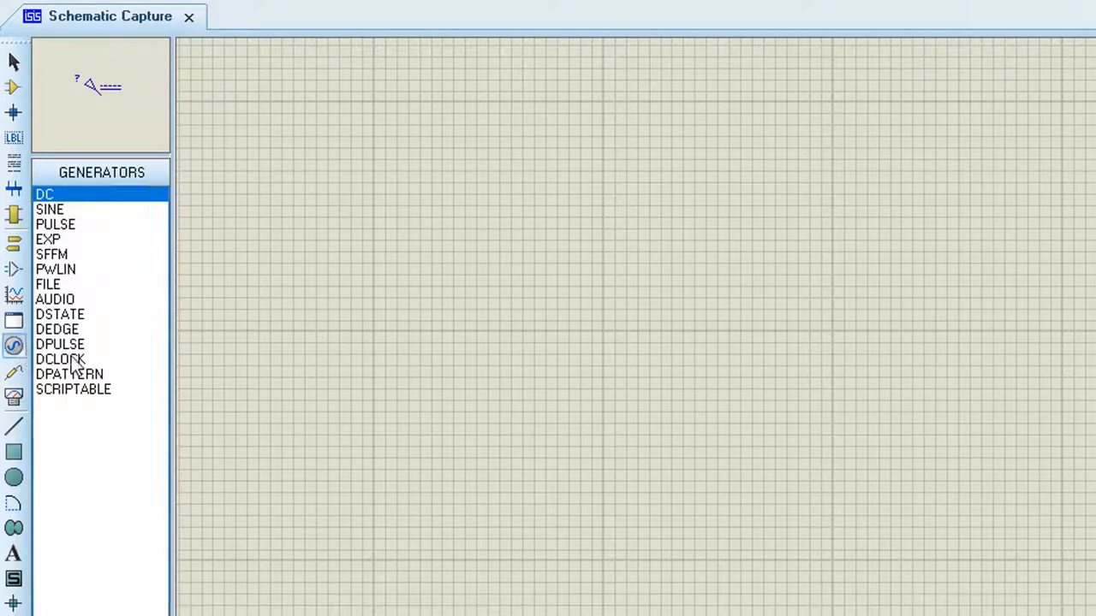
pyautogui.click(60, 359)
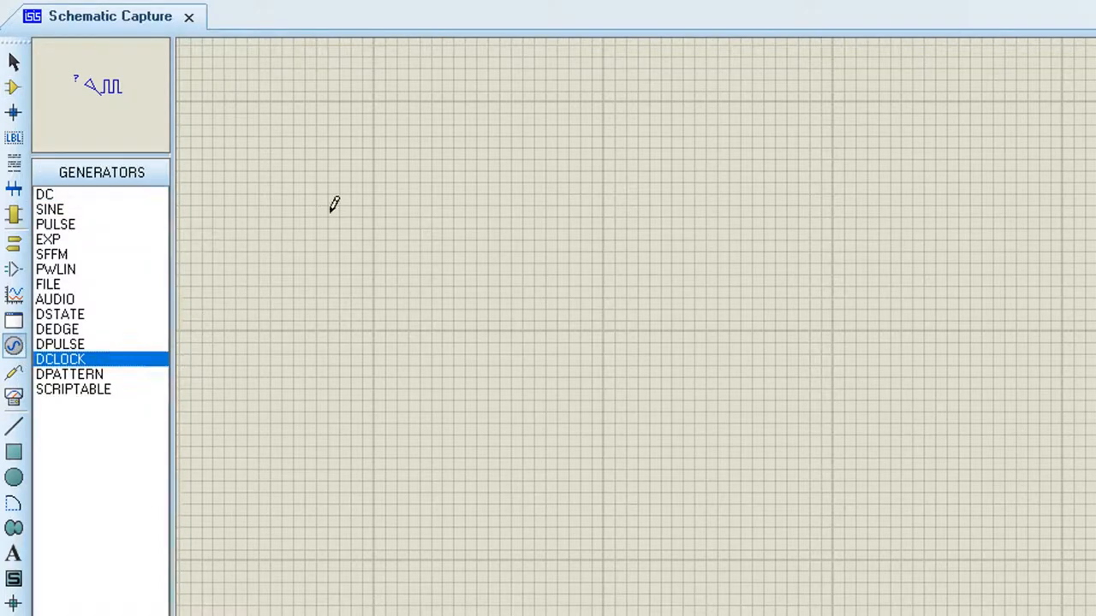
pyautogui.click(385, 176)
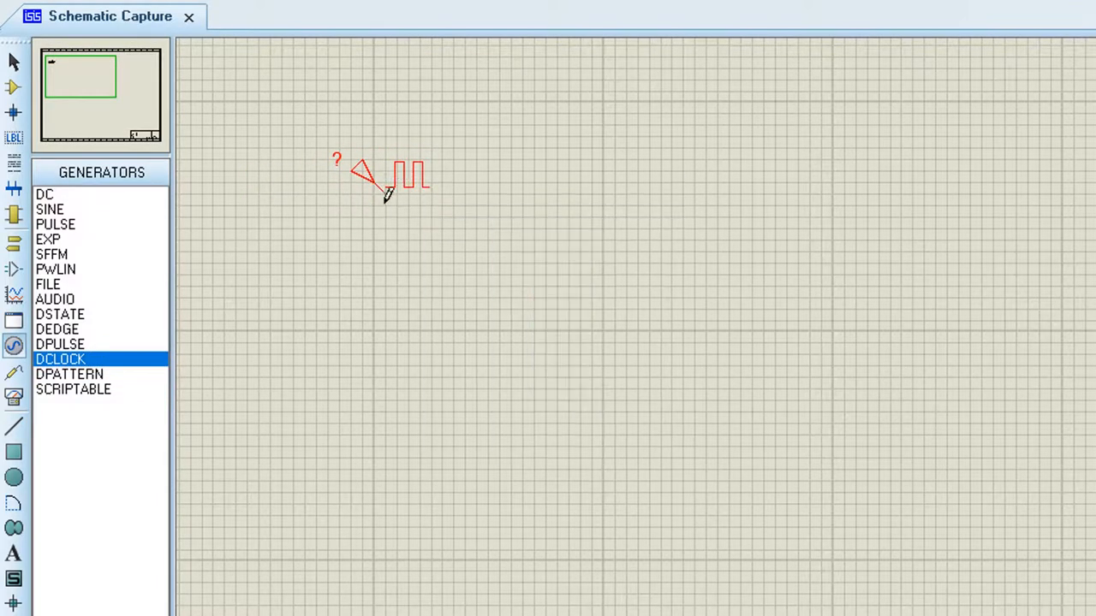
pyautogui.doubleClick(398, 175)
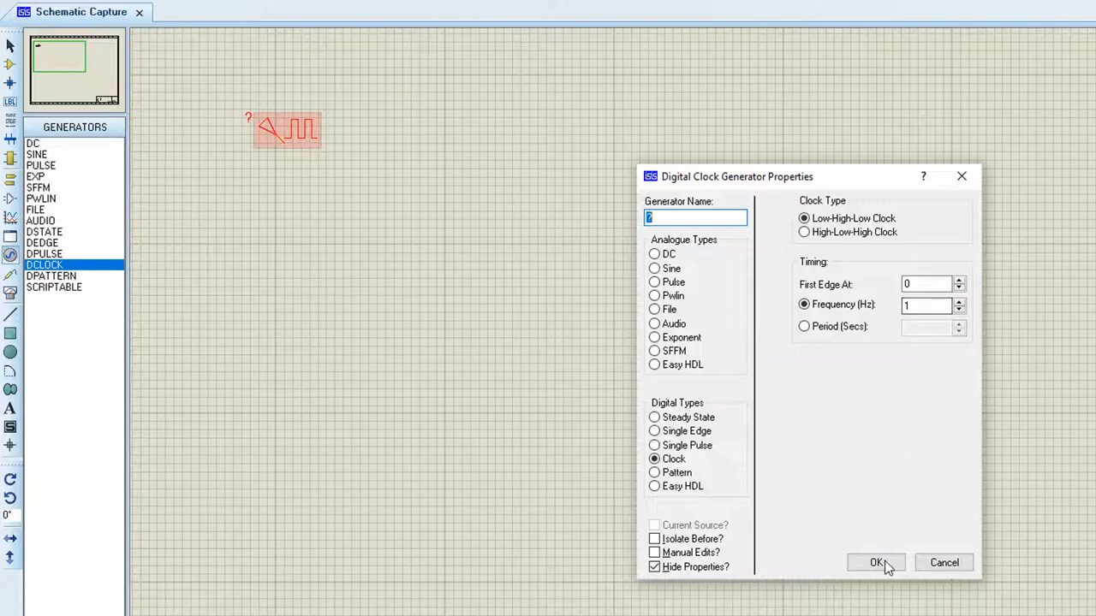
pyautogui.click(874, 562)
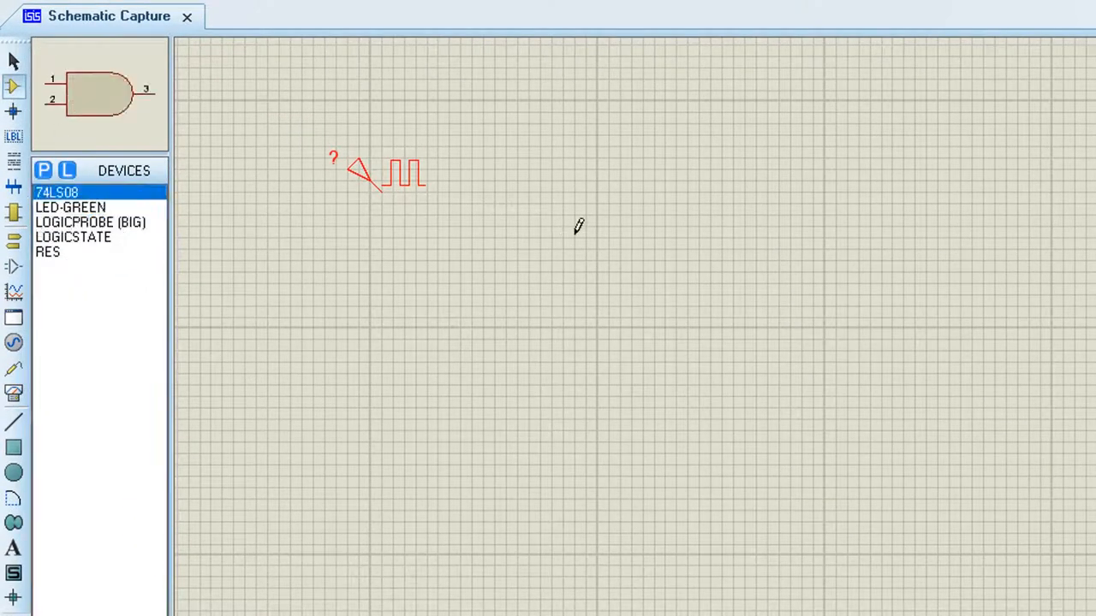
# - Place the AND gate, a logic state source on input 2, and the large logic probe
pyautogui.click(684, 211)
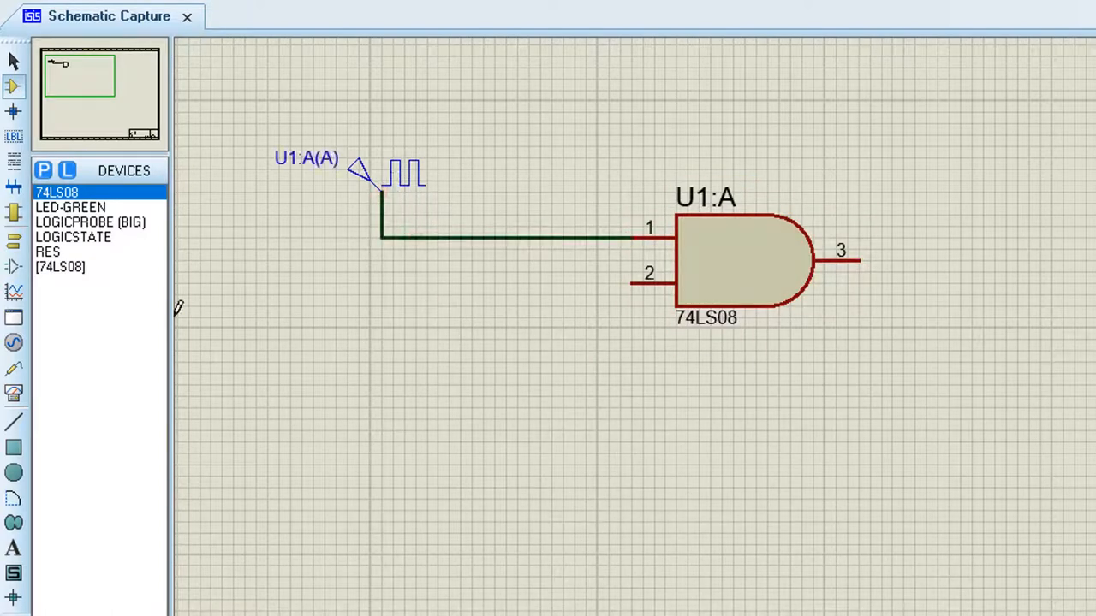
pyautogui.click(73, 237)
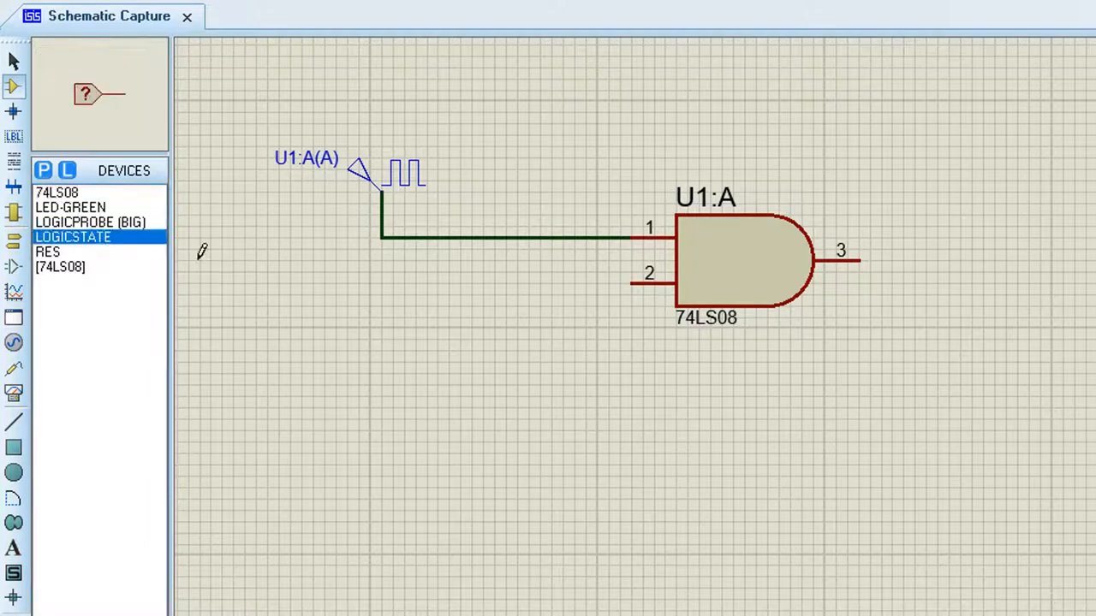
pyautogui.click(484, 282)
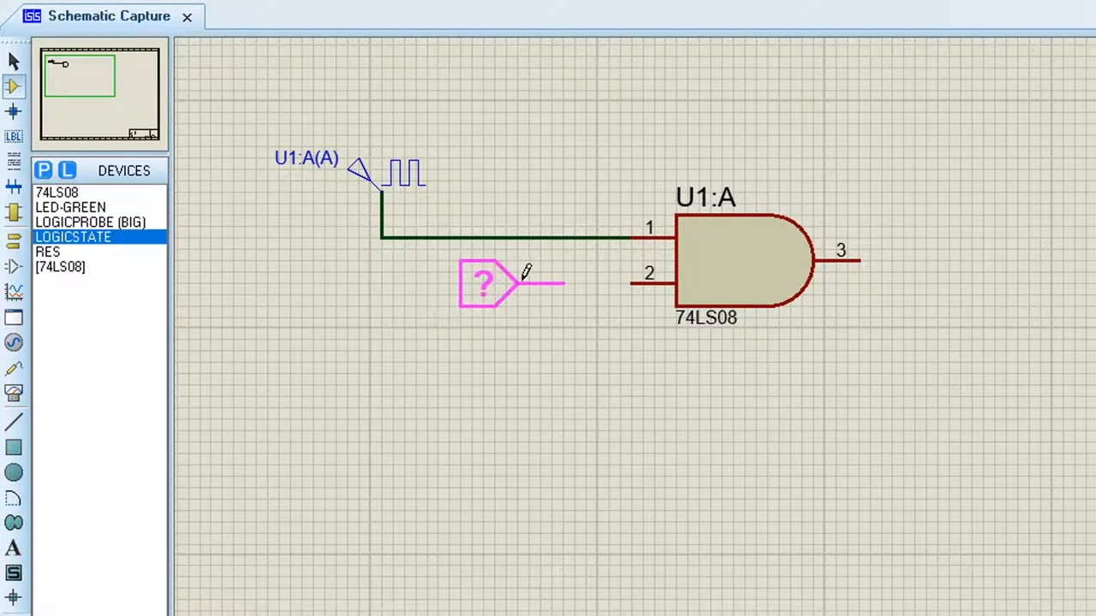
pyautogui.click(517, 282)
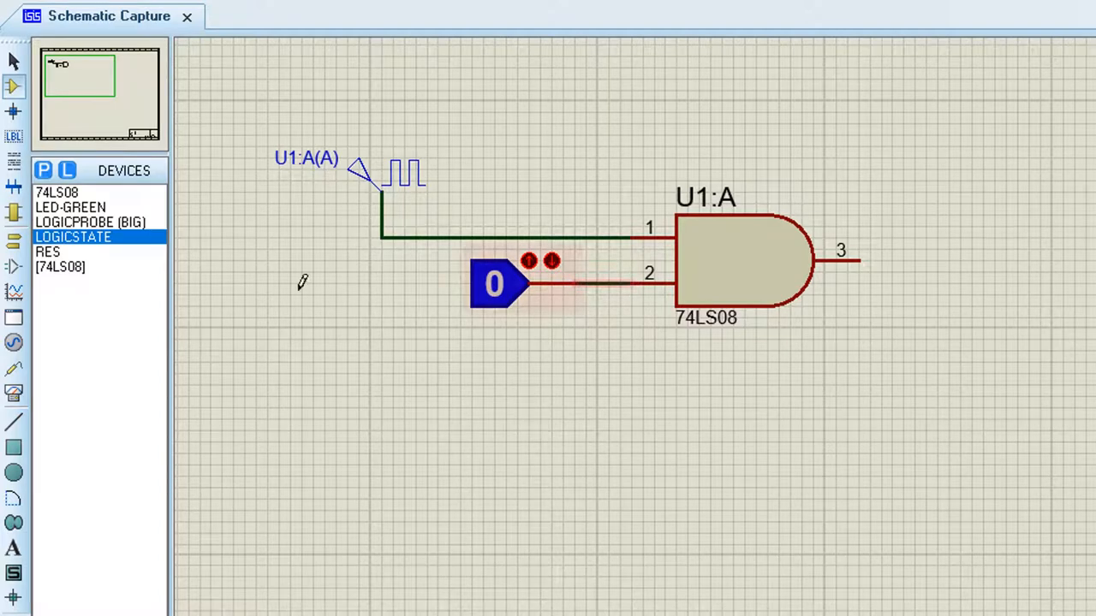
pyautogui.click(89, 222)
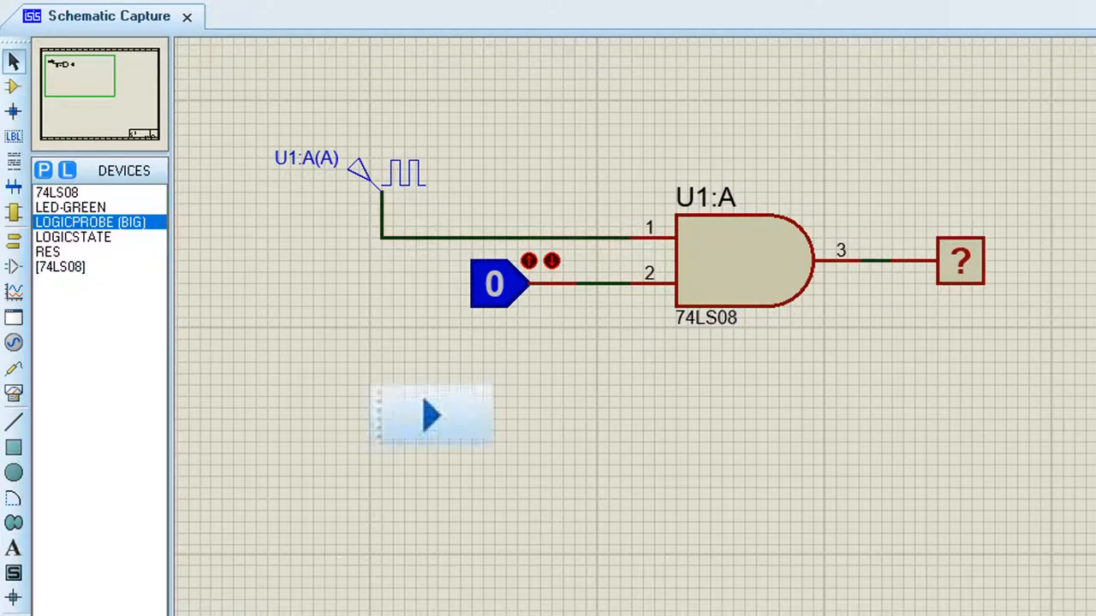
pyautogui.click(431, 415)
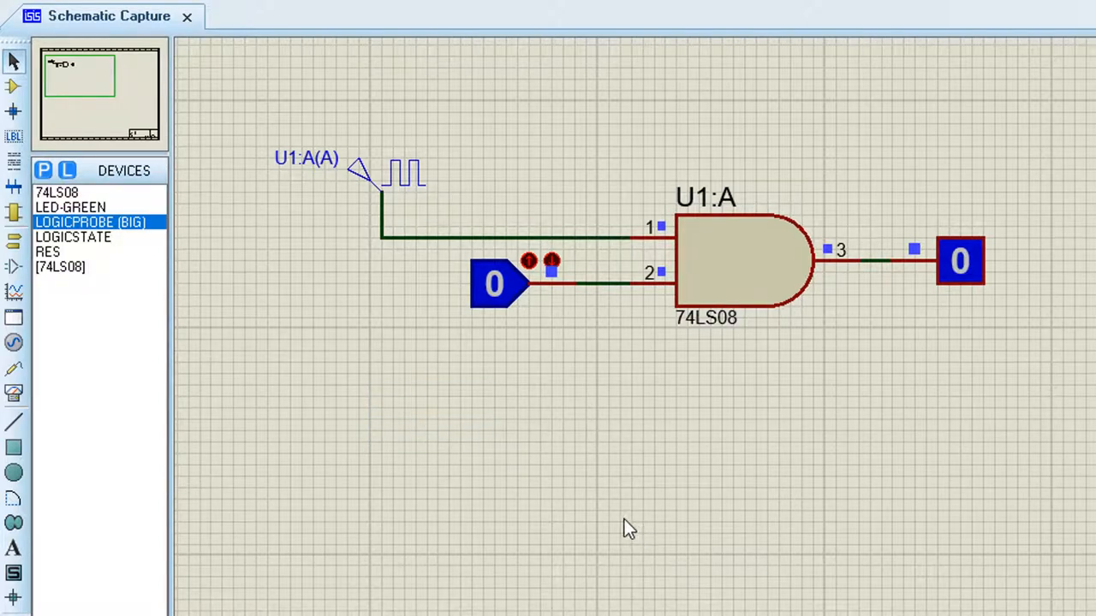
pyautogui.moveTo(494, 285)
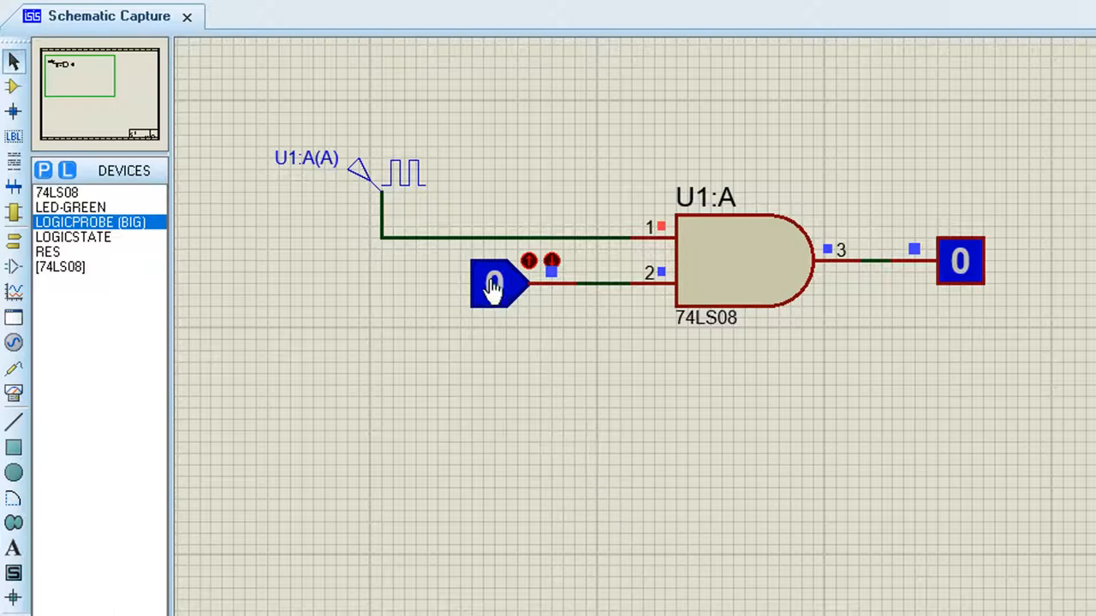
# - Toggle the selector logic state between high and low while watching the output probe
pyautogui.click(494, 282)
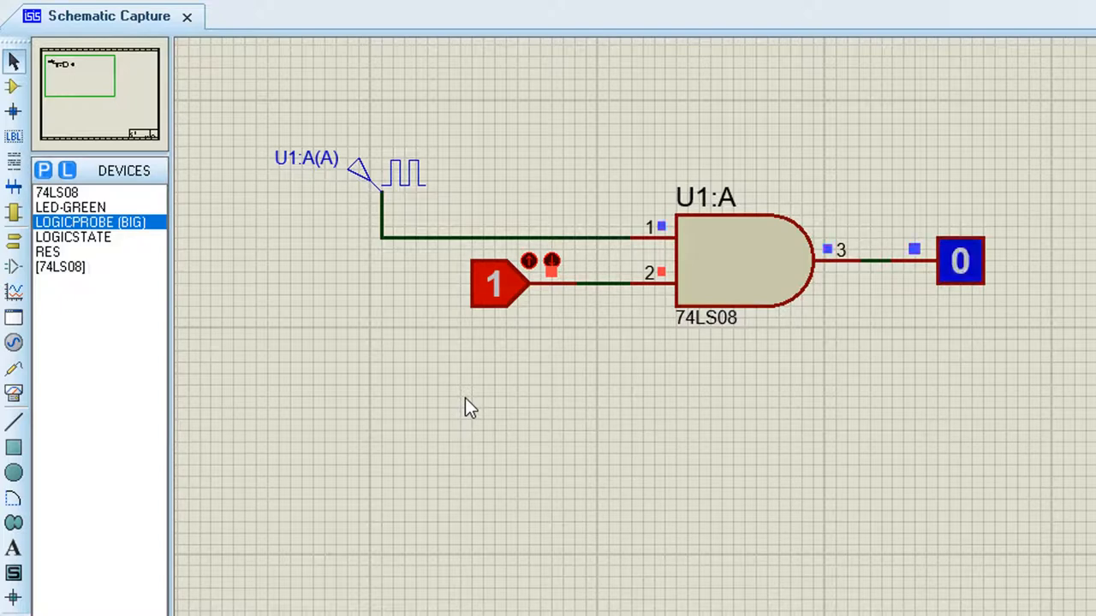
pyautogui.click(498, 282)
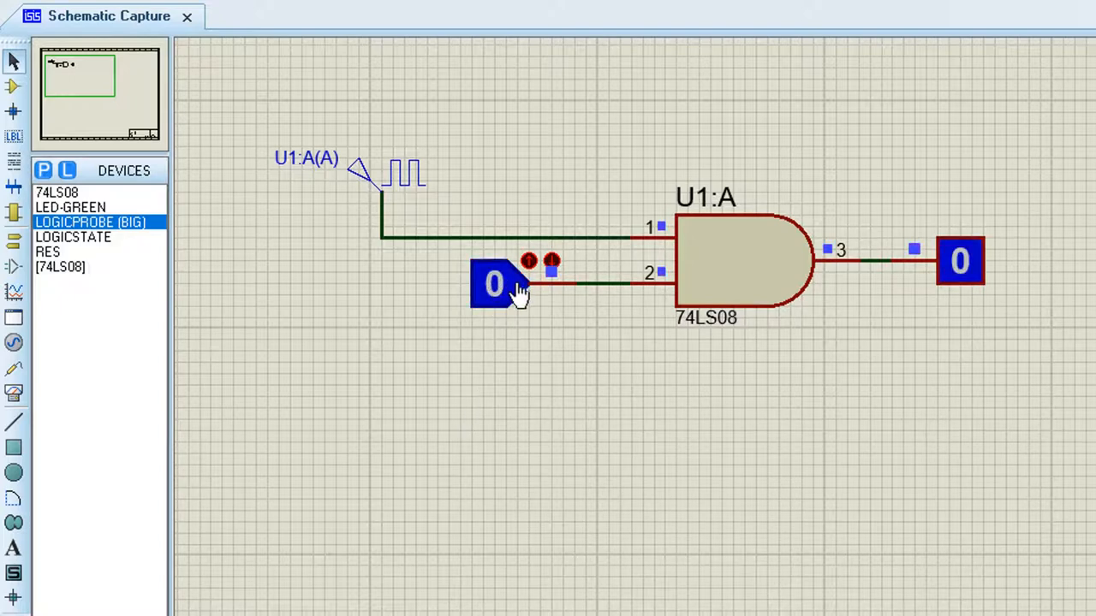
pyautogui.click(494, 284)
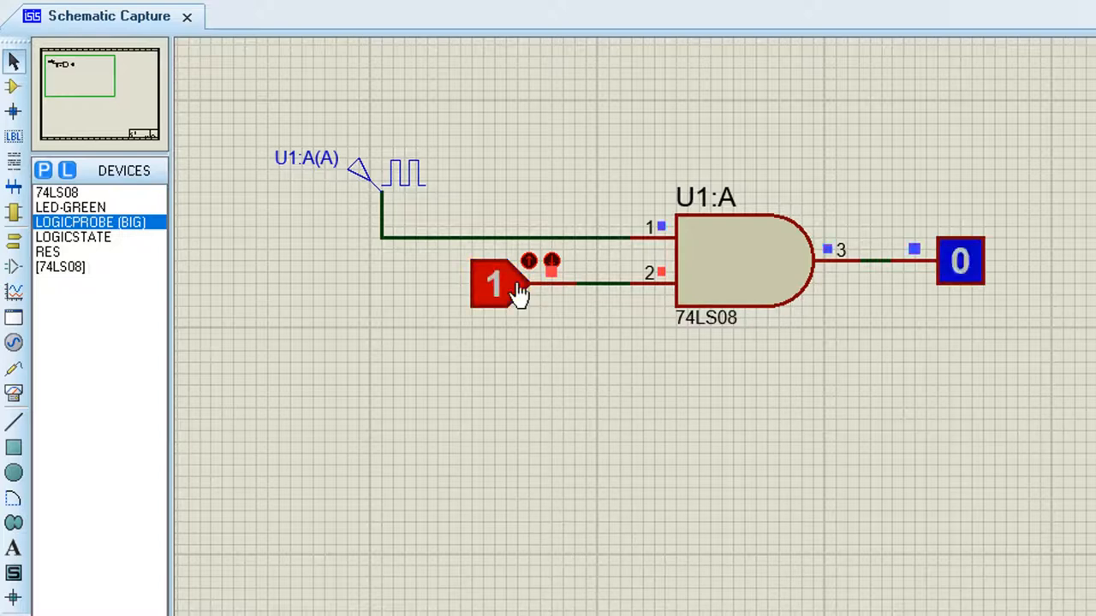
pyautogui.click(495, 284)
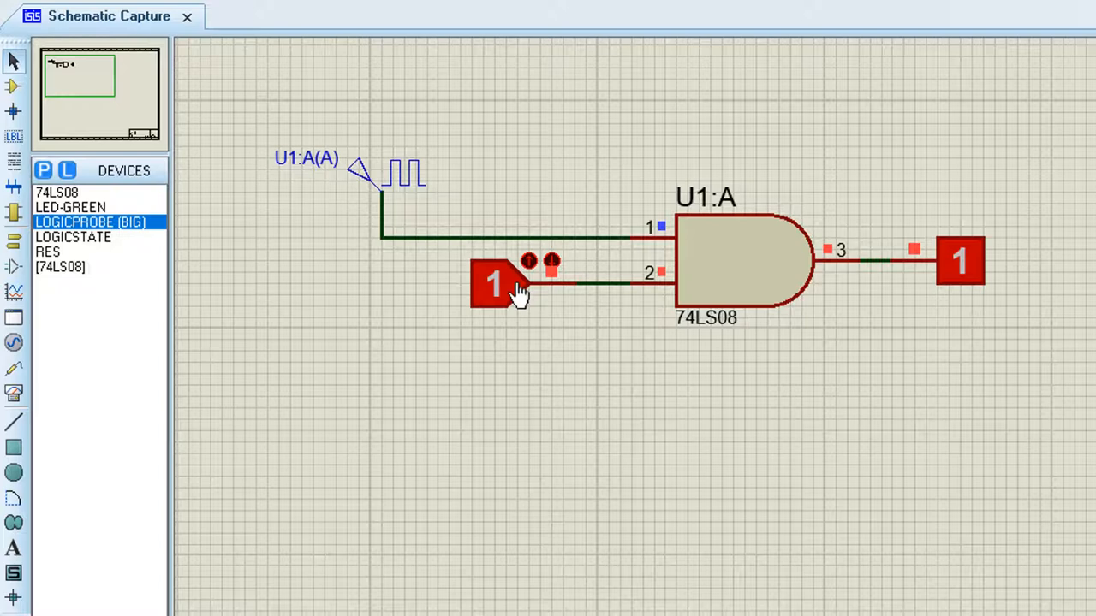
pyautogui.click(493, 284)
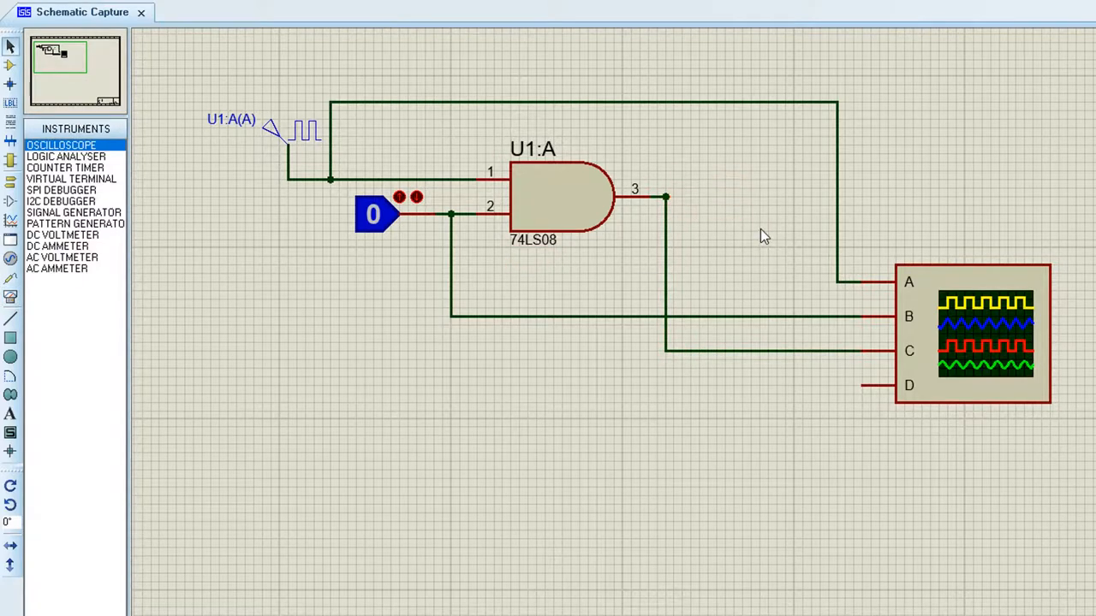
# - Change the clock generator's frequency from 1 Hz to 1k
pyautogui.doubleClick(296, 130)
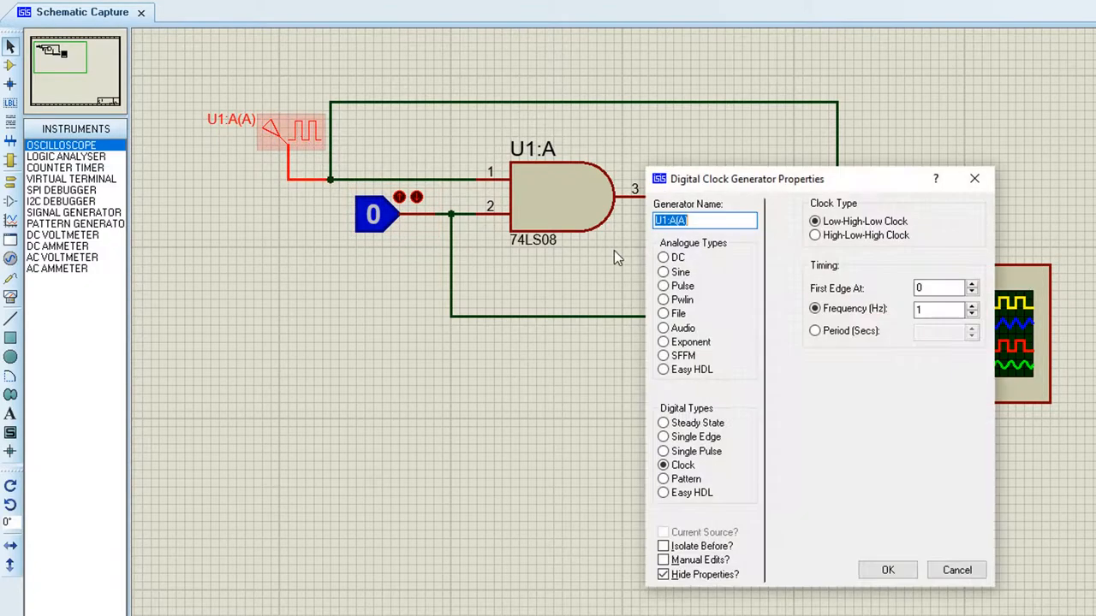
pyautogui.click(937, 309)
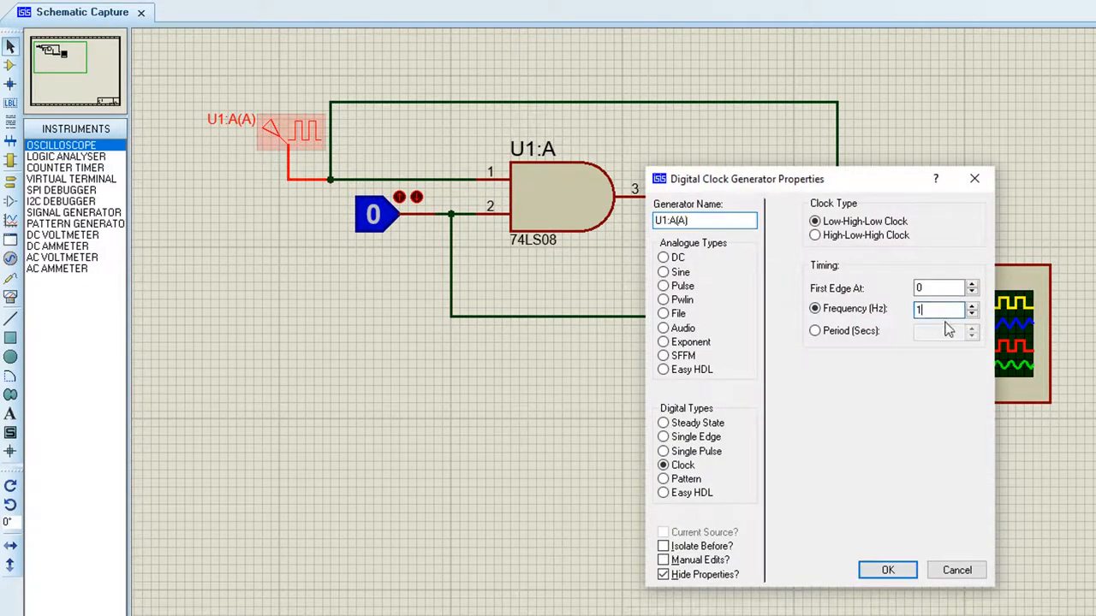
pyautogui.write('000')
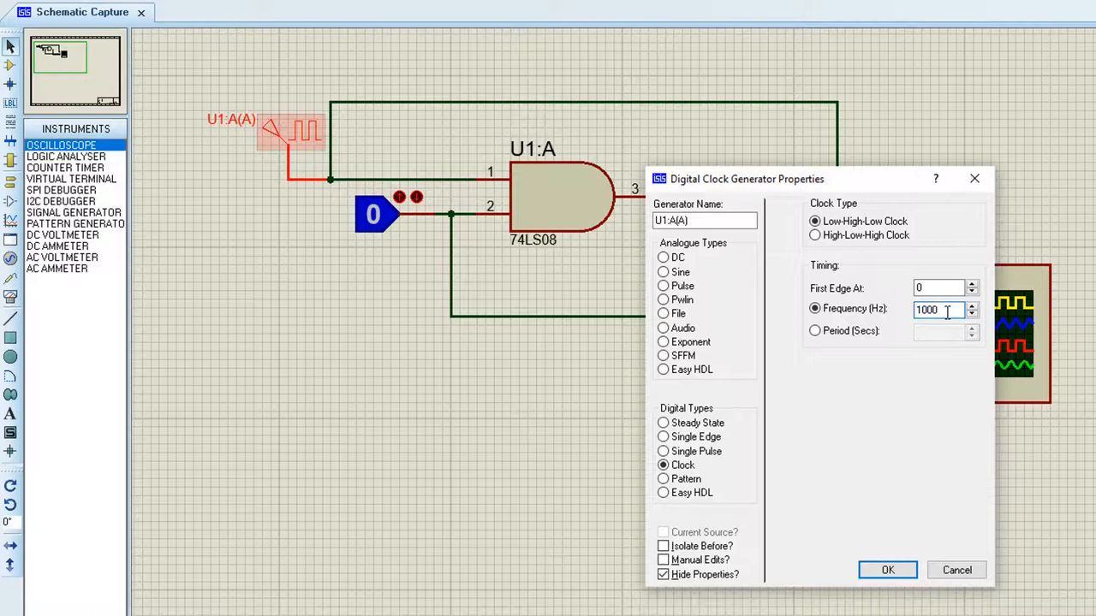
pyautogui.tripleClick(937, 309)
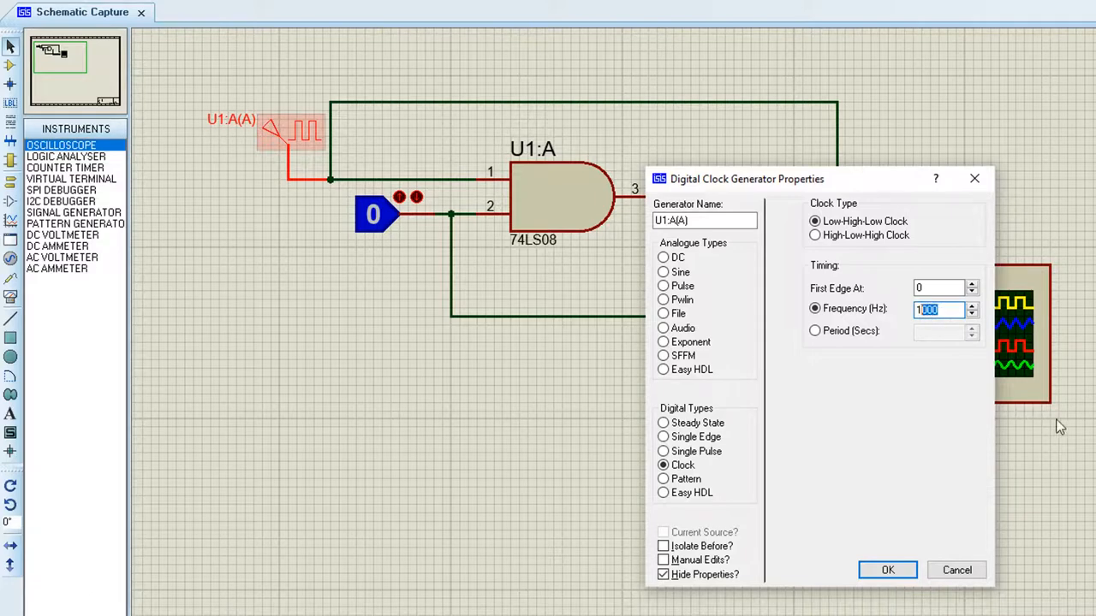
pyautogui.write('1k')
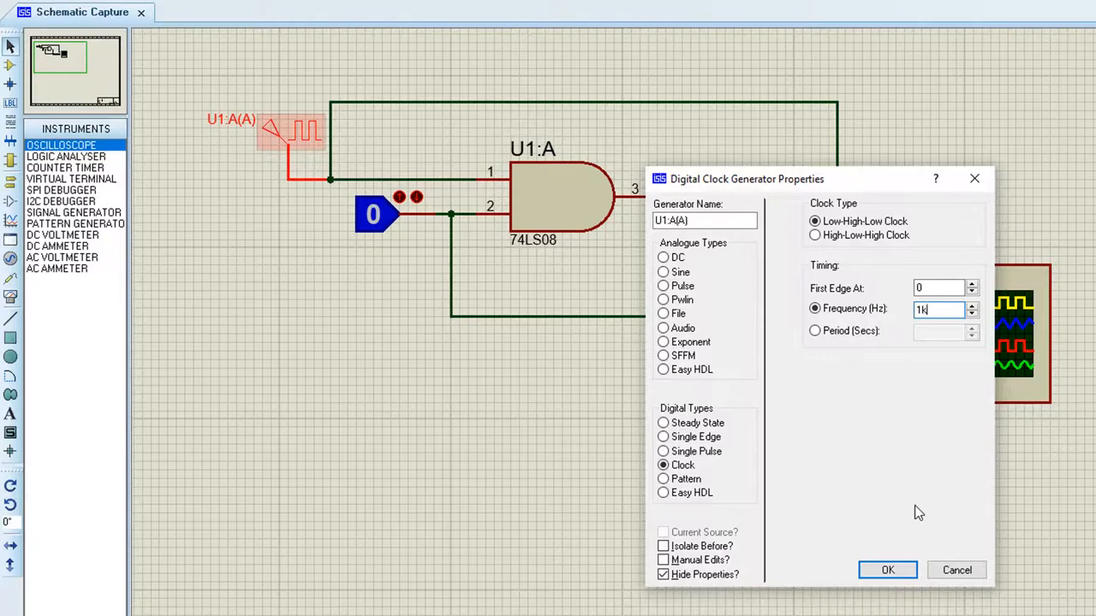
pyautogui.click(887, 570)
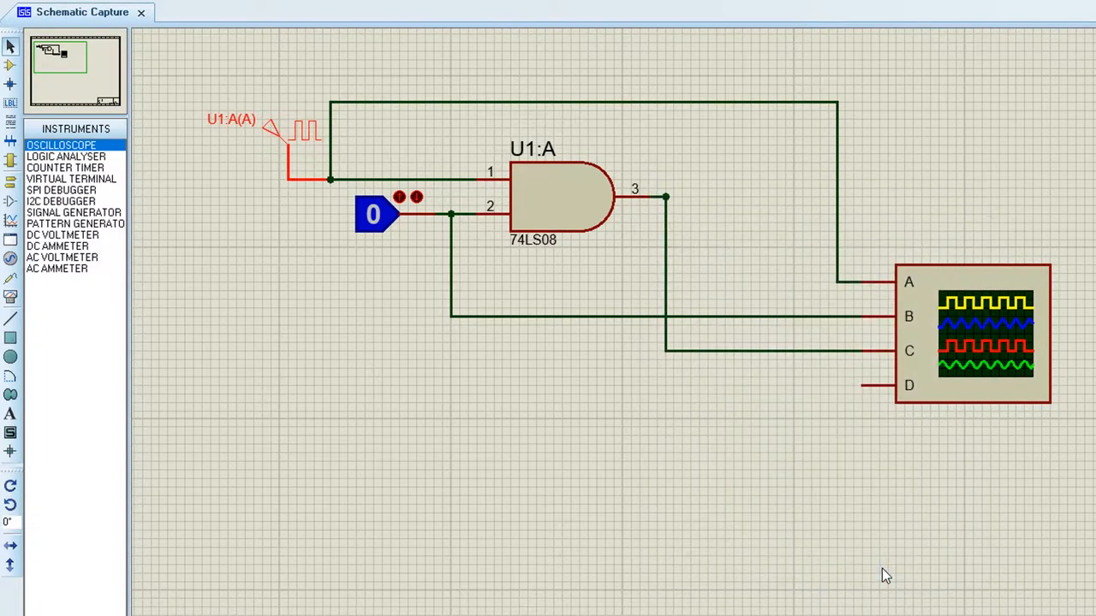
pyautogui.moveTo(573, 504)
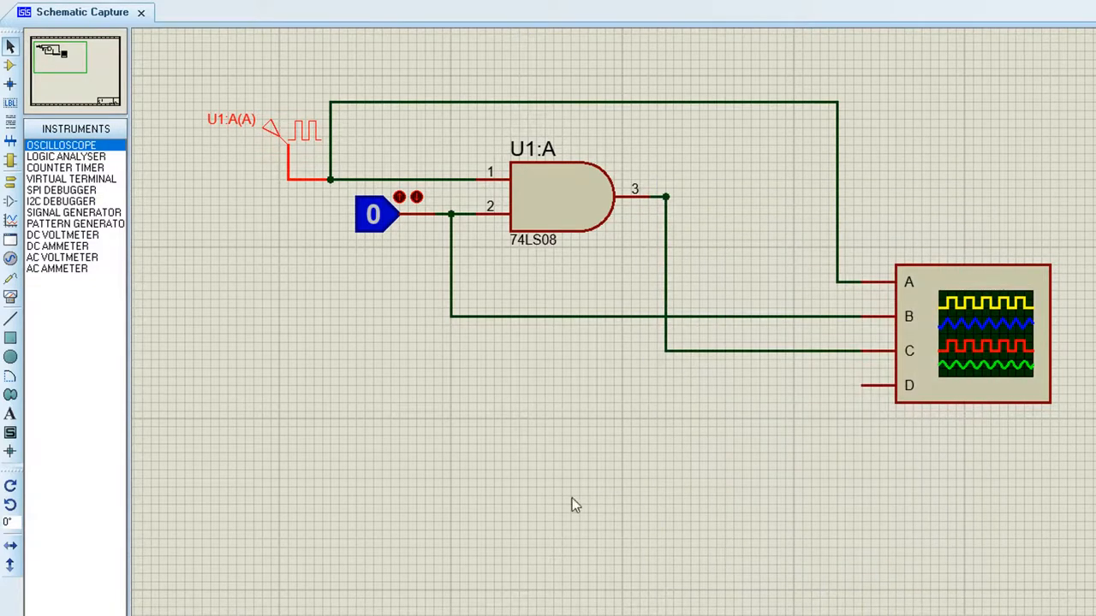
pyautogui.moveTo(373, 500)
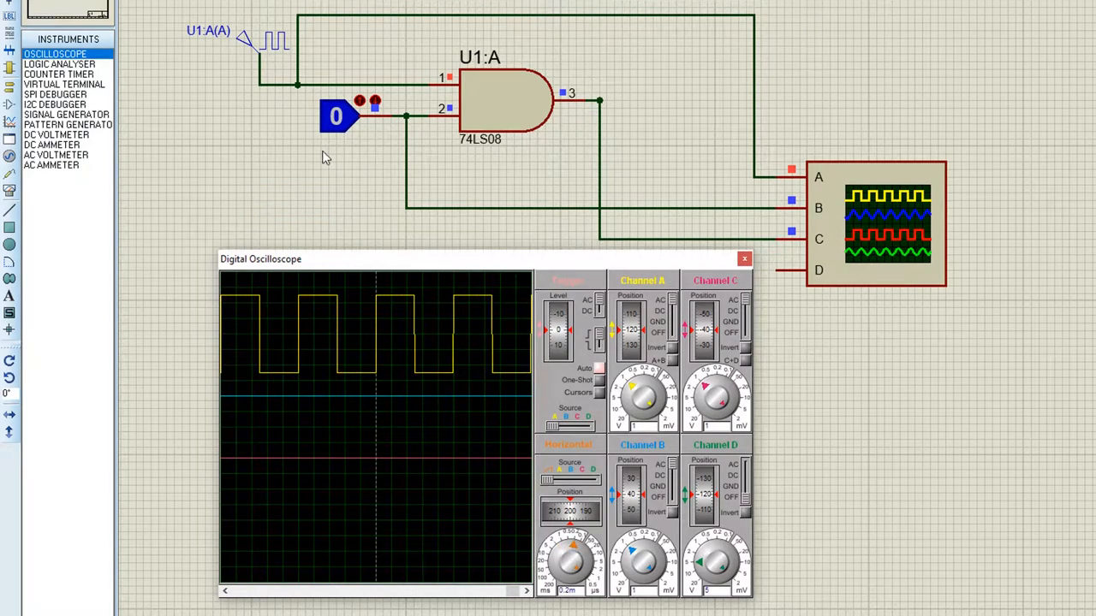
# - Set the selector logic state to 1 so the clock passes to channel C
pyautogui.click(336, 115)
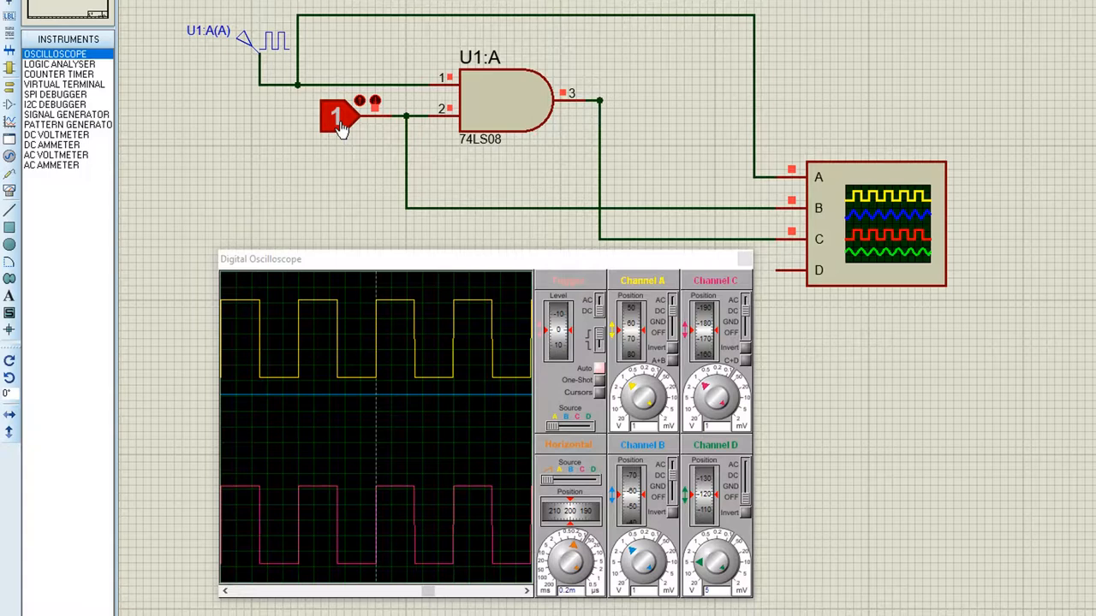
# - Toggle the selector low and high four times, ending with it low to block the clock
pyautogui.click(336, 117)
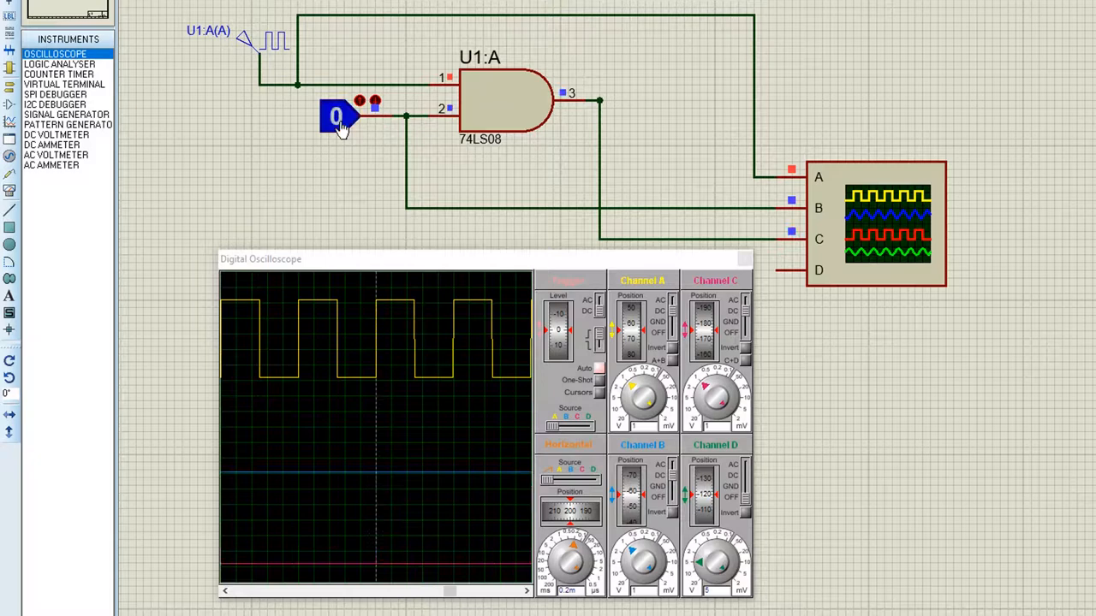
pyautogui.click(335, 116)
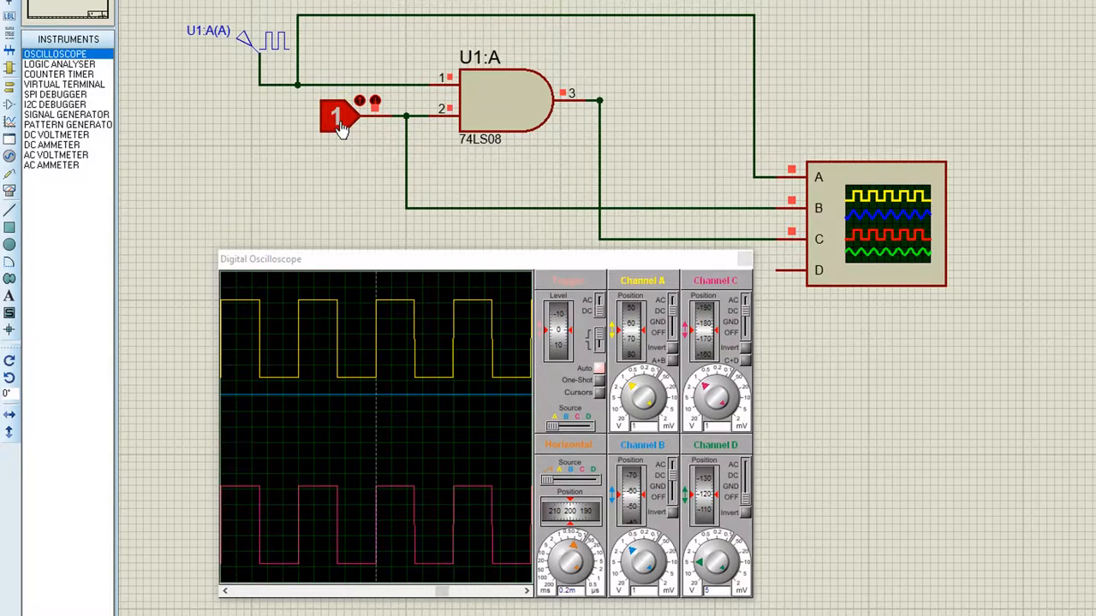
pyautogui.click(336, 118)
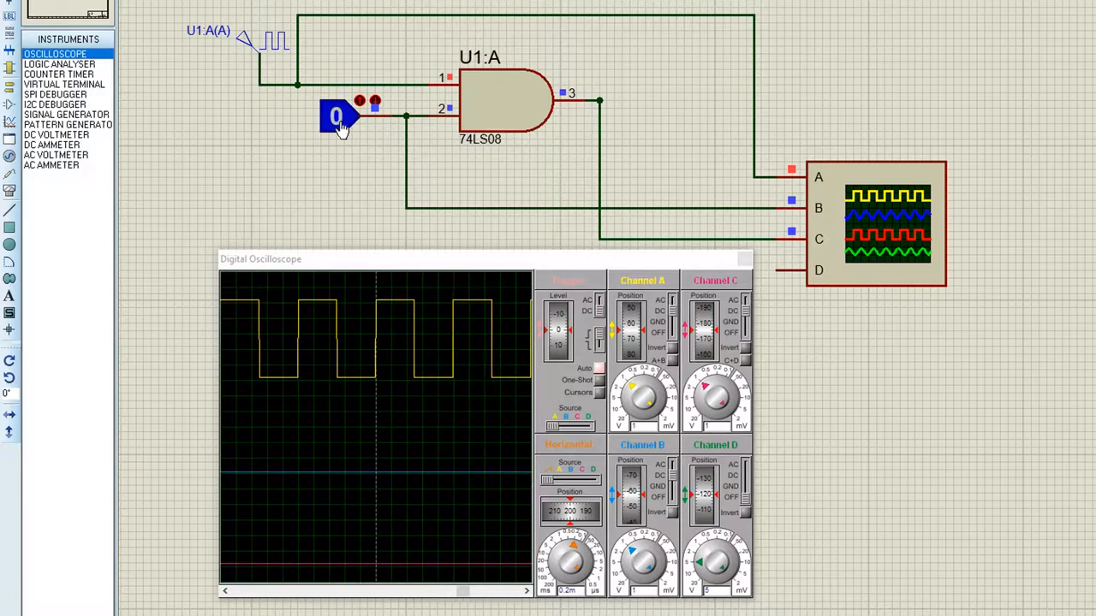
pyautogui.click(336, 117)
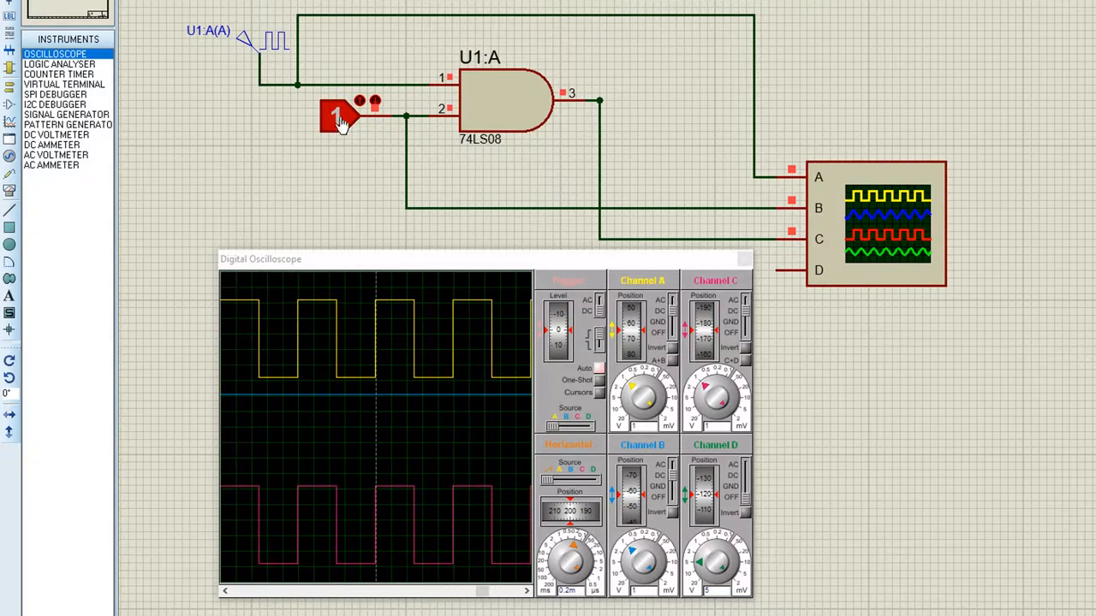
pyautogui.click(332, 116)
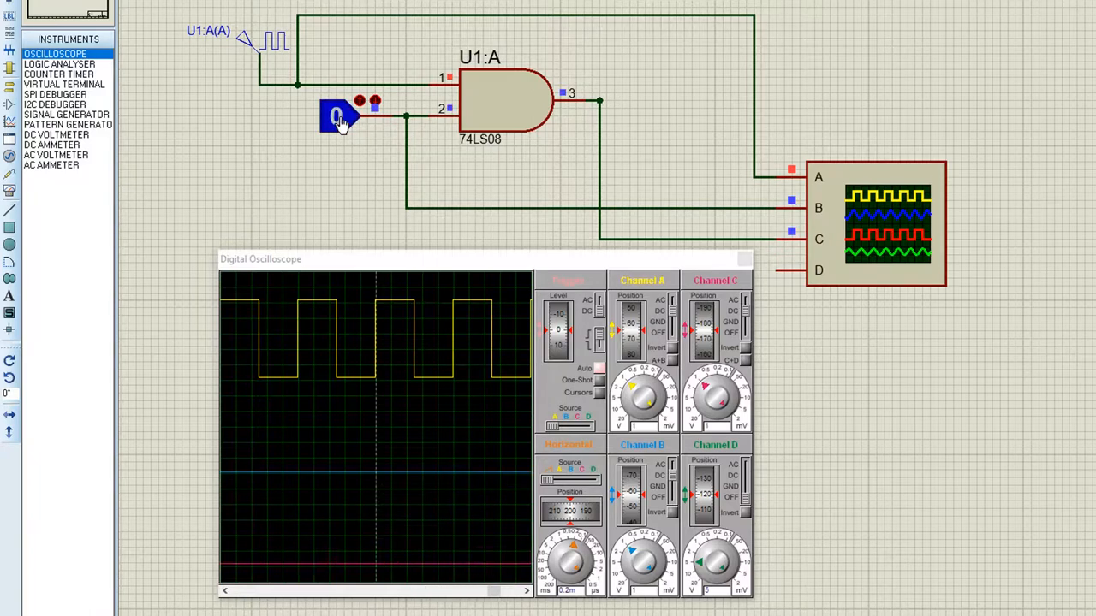
pyautogui.click(334, 118)
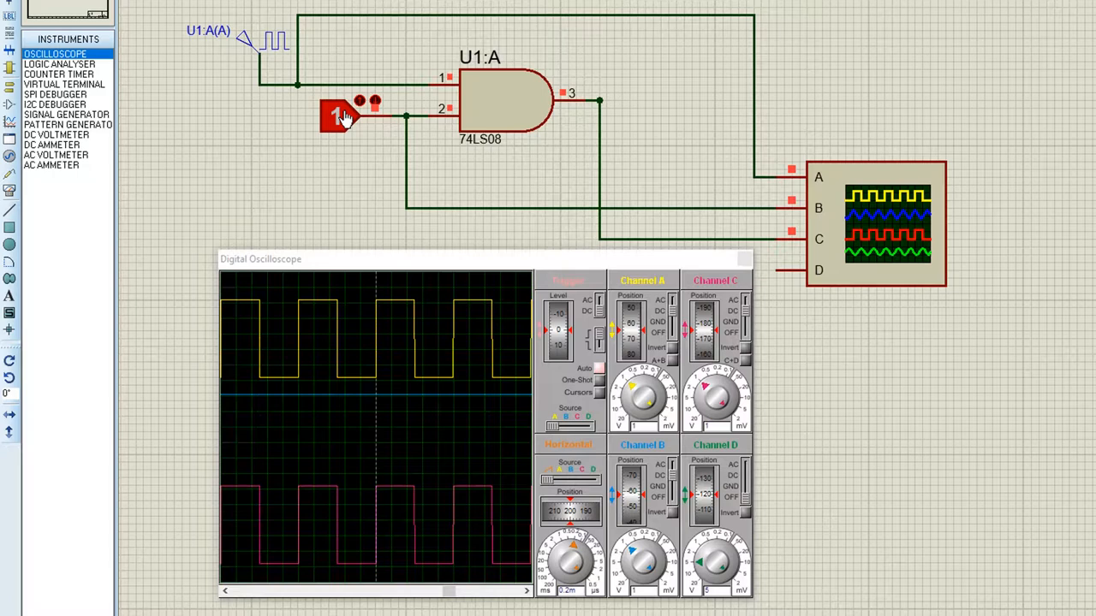
pyautogui.click(334, 116)
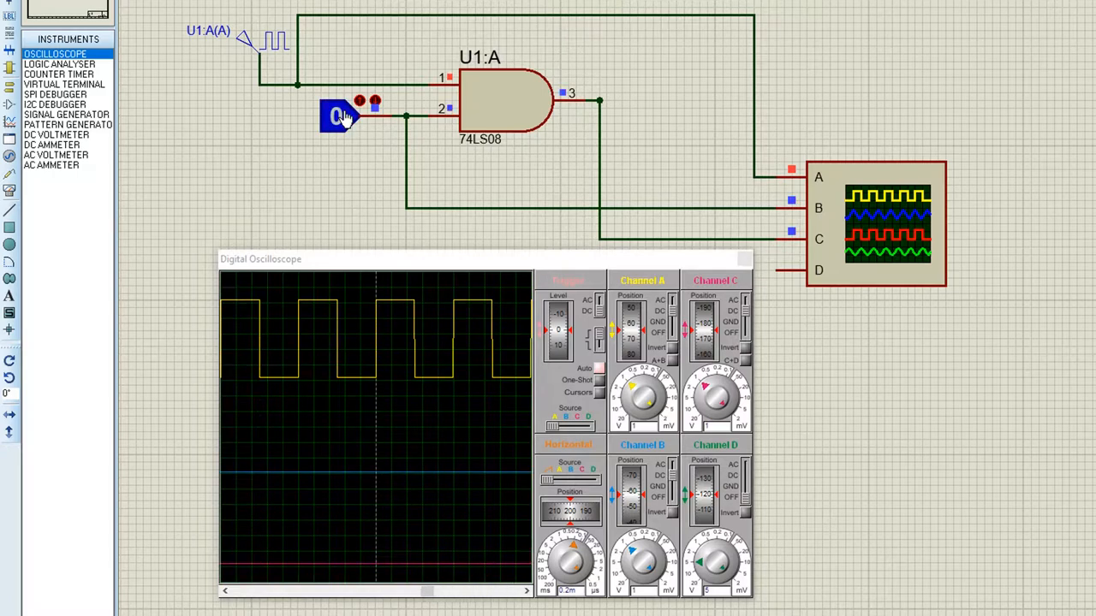
pyautogui.click(337, 115)
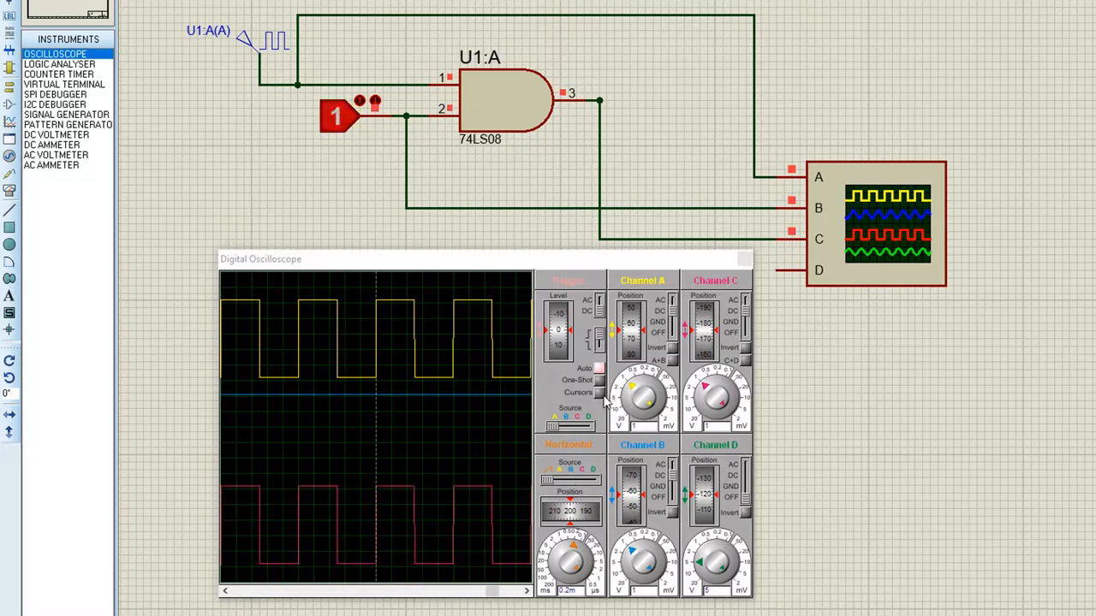
pyautogui.moveTo(465, 400)
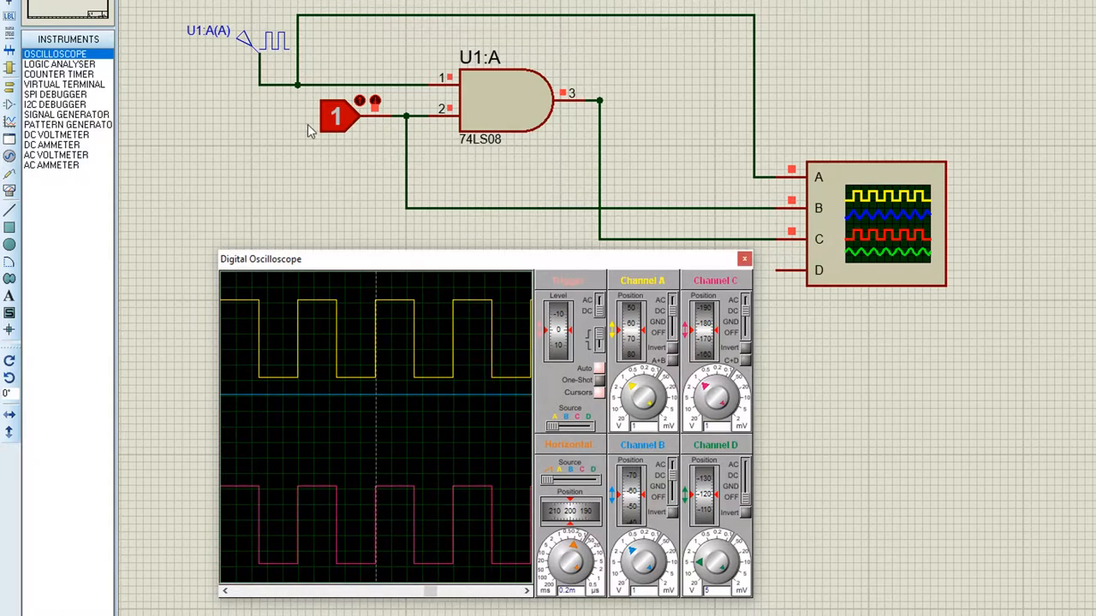
pyautogui.click(334, 115)
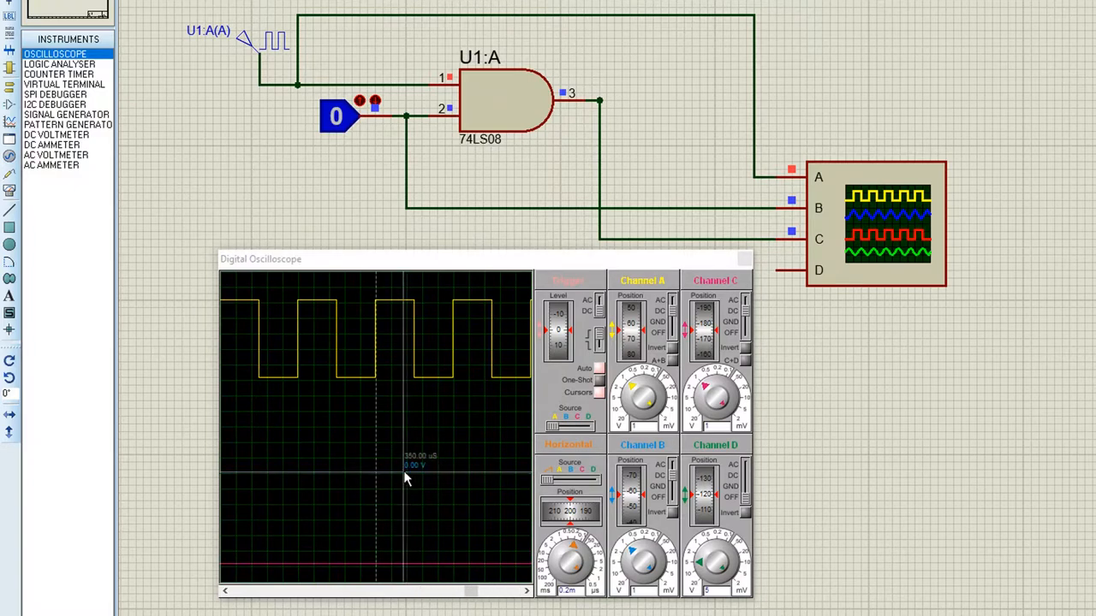